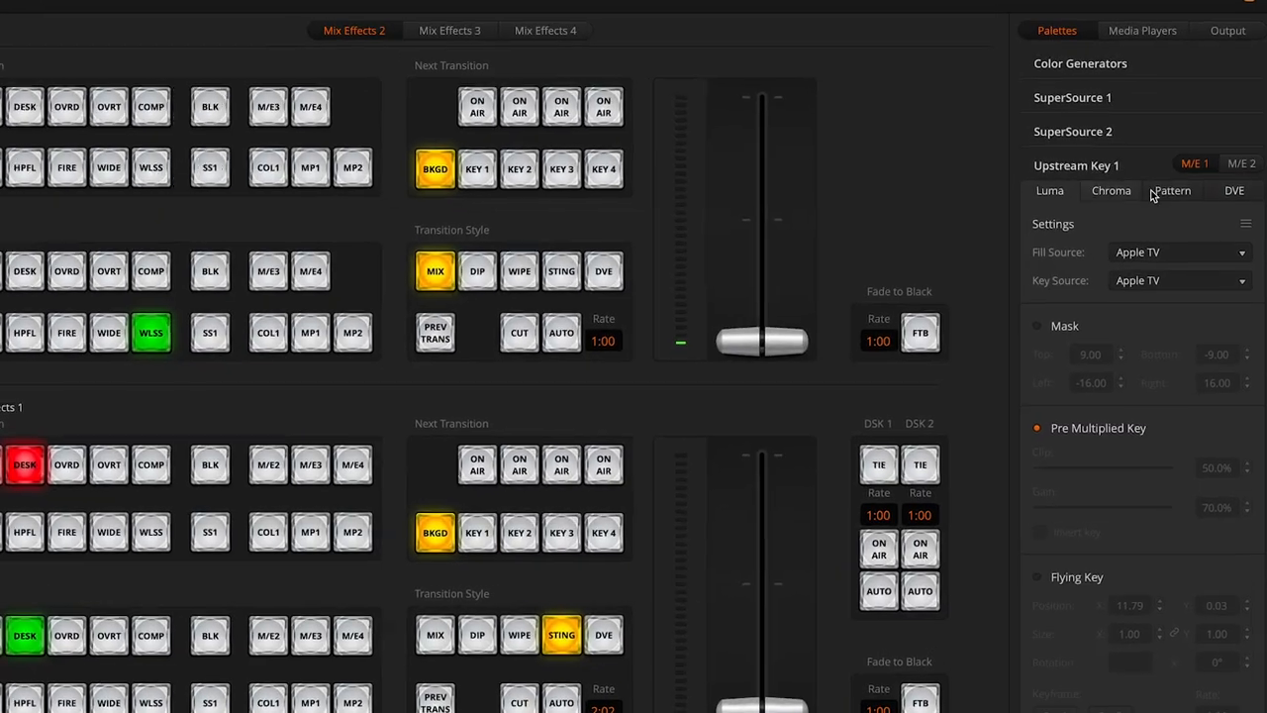
# Step: Open the Macros window from the ATEM Software Control menu bar
pyautogui.click(1172, 190)
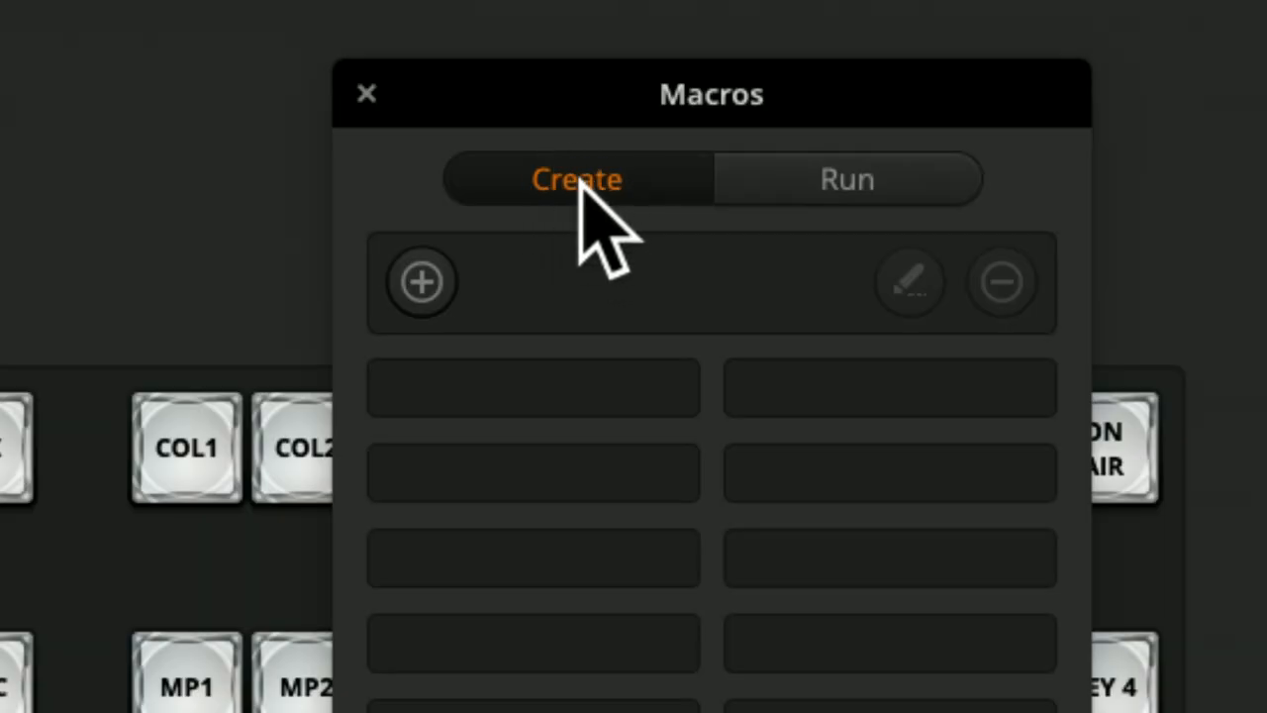
# Step: Add a new macro and begin entering its name in Create Macro
pyautogui.click(421, 282)
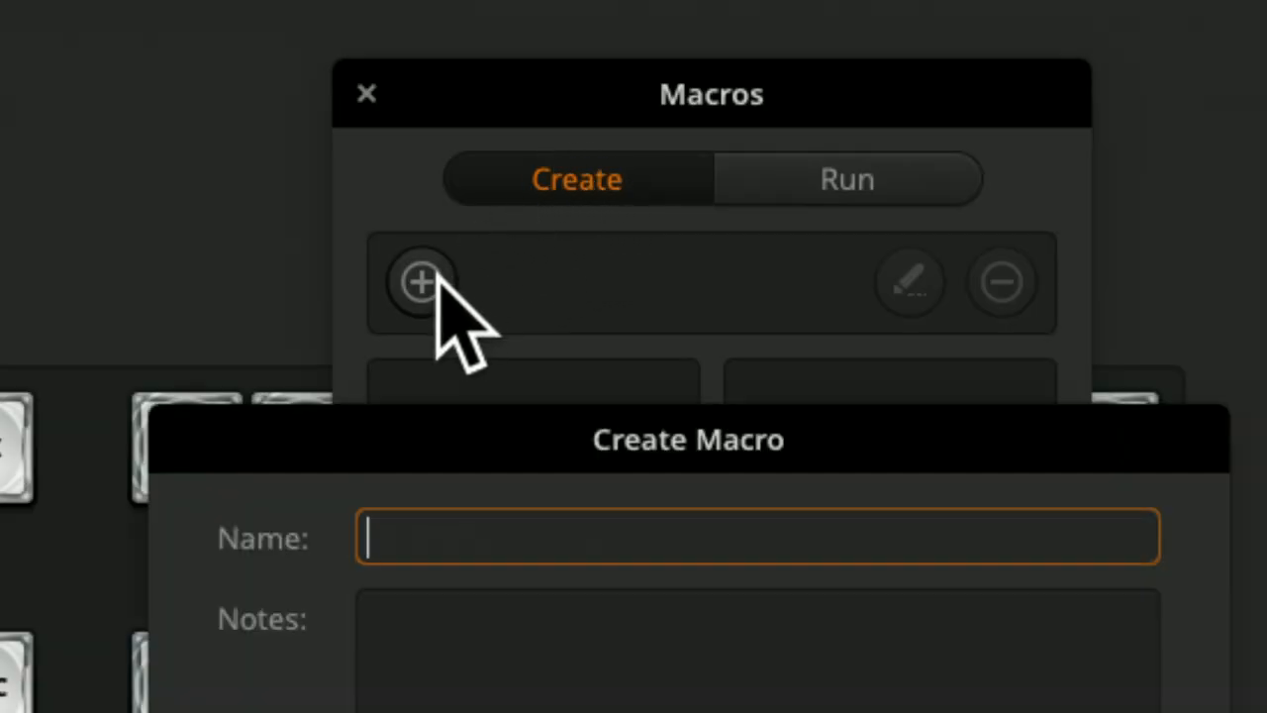
pyautogui.write('Te')
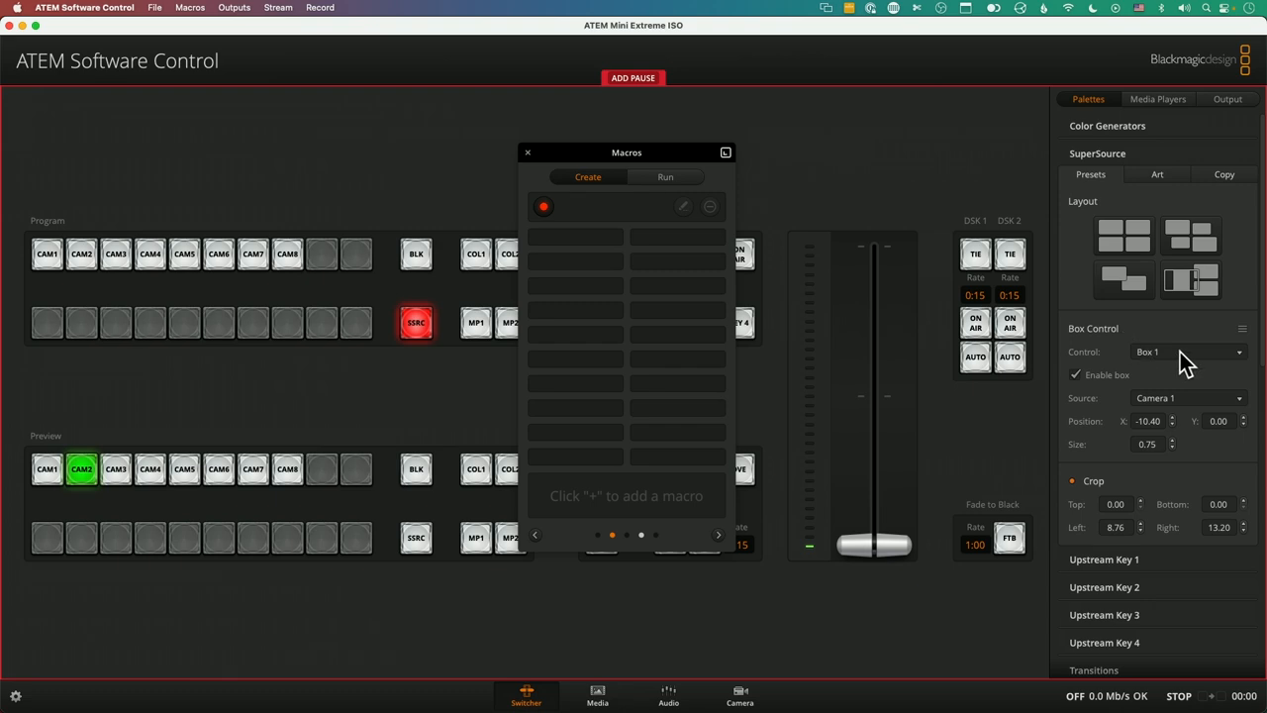
pyautogui.moveTo(1195, 367)
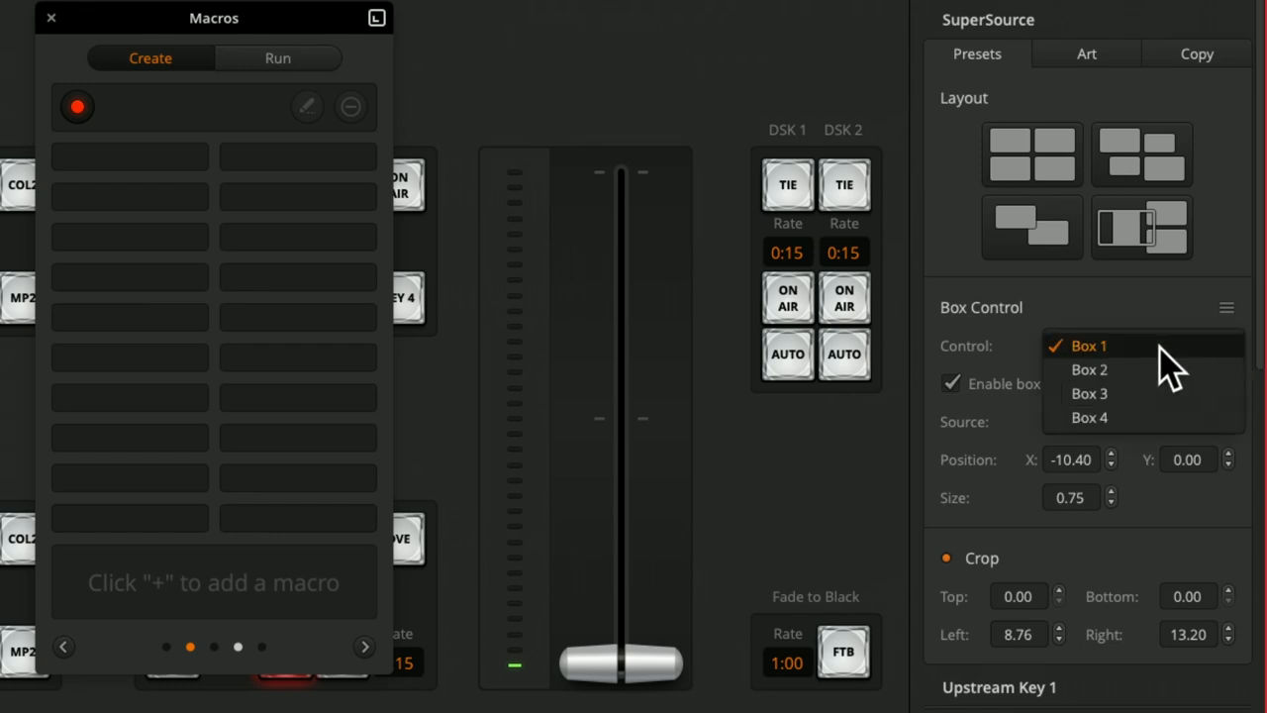
# Step: Re-enter Box 1 with Camera 1 as its source and crop turned on
pyautogui.click(1089, 345)
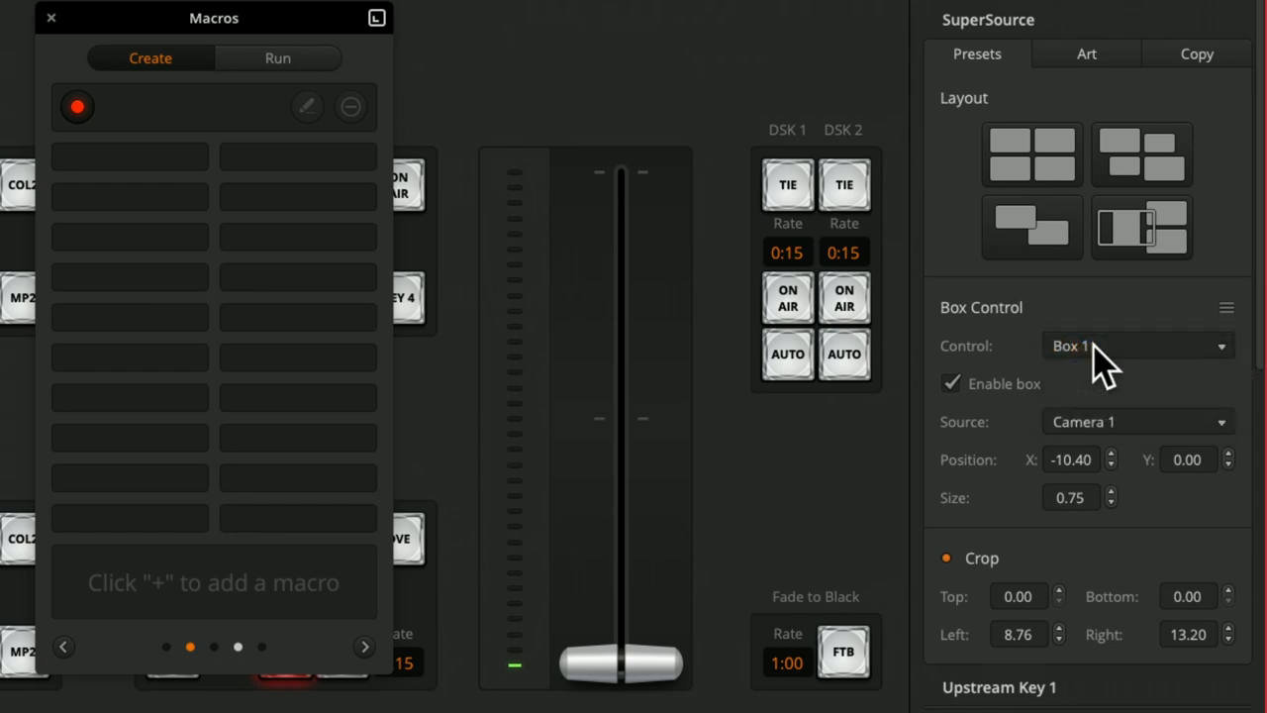
pyautogui.moveTo(1109, 446)
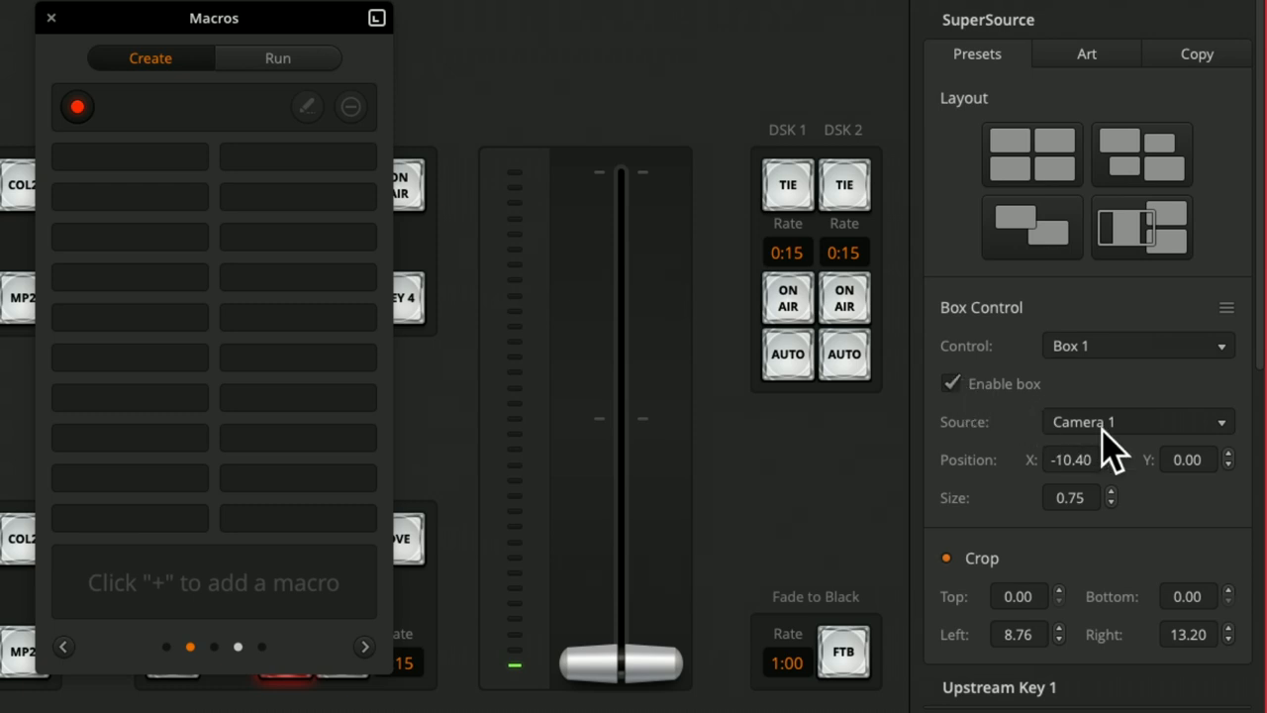
pyautogui.click(1070, 459)
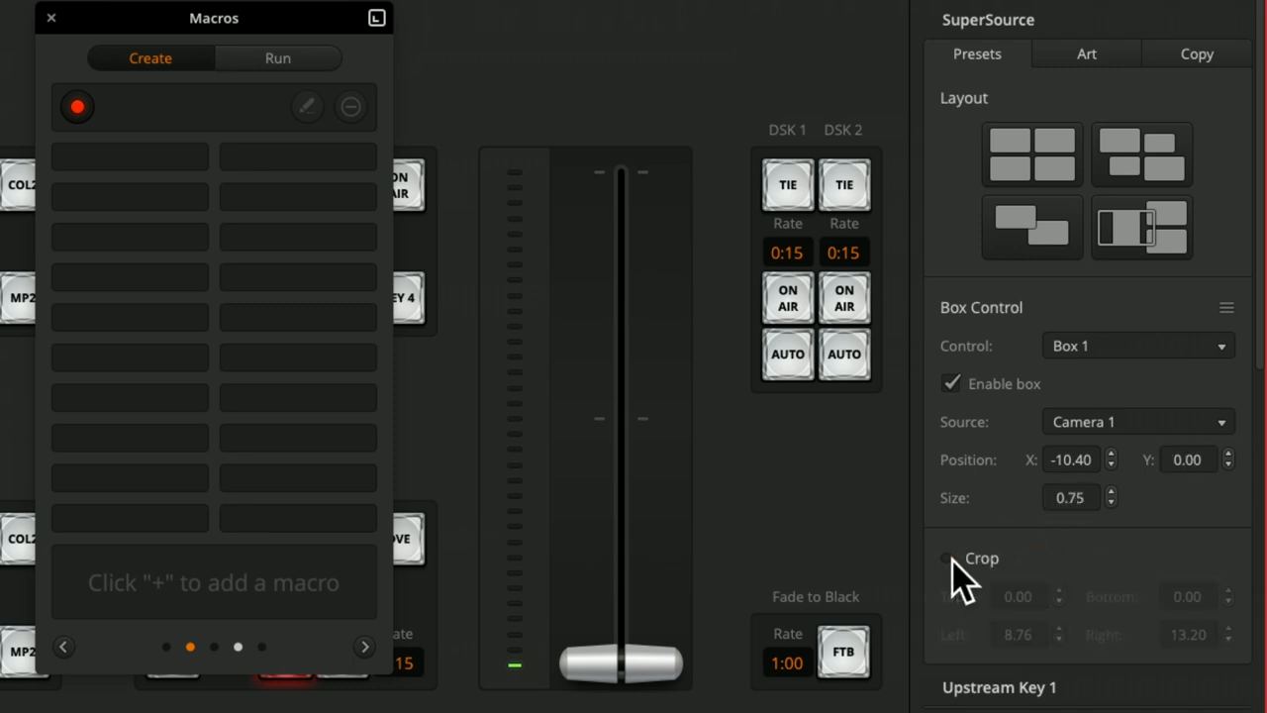
pyautogui.click(946, 558)
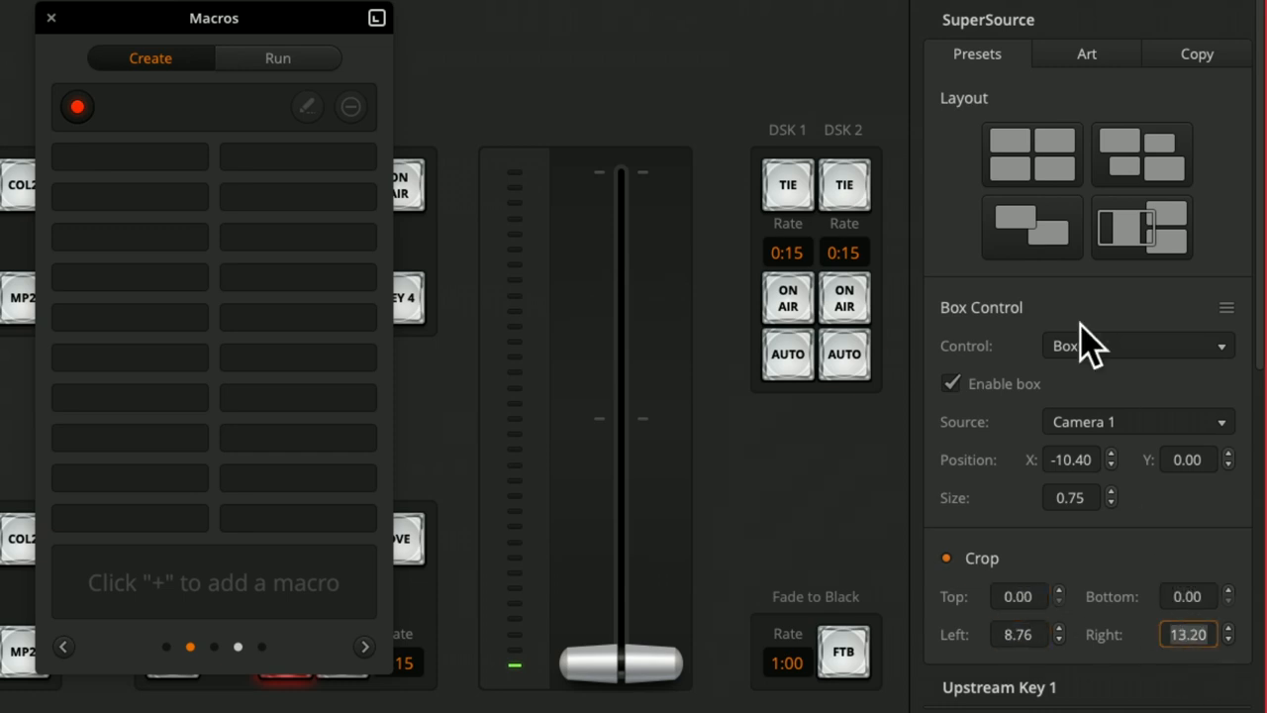
# Step: Record Box 2's enable, size and crop settings, then step through to Box 4
pyautogui.click(1137, 345)
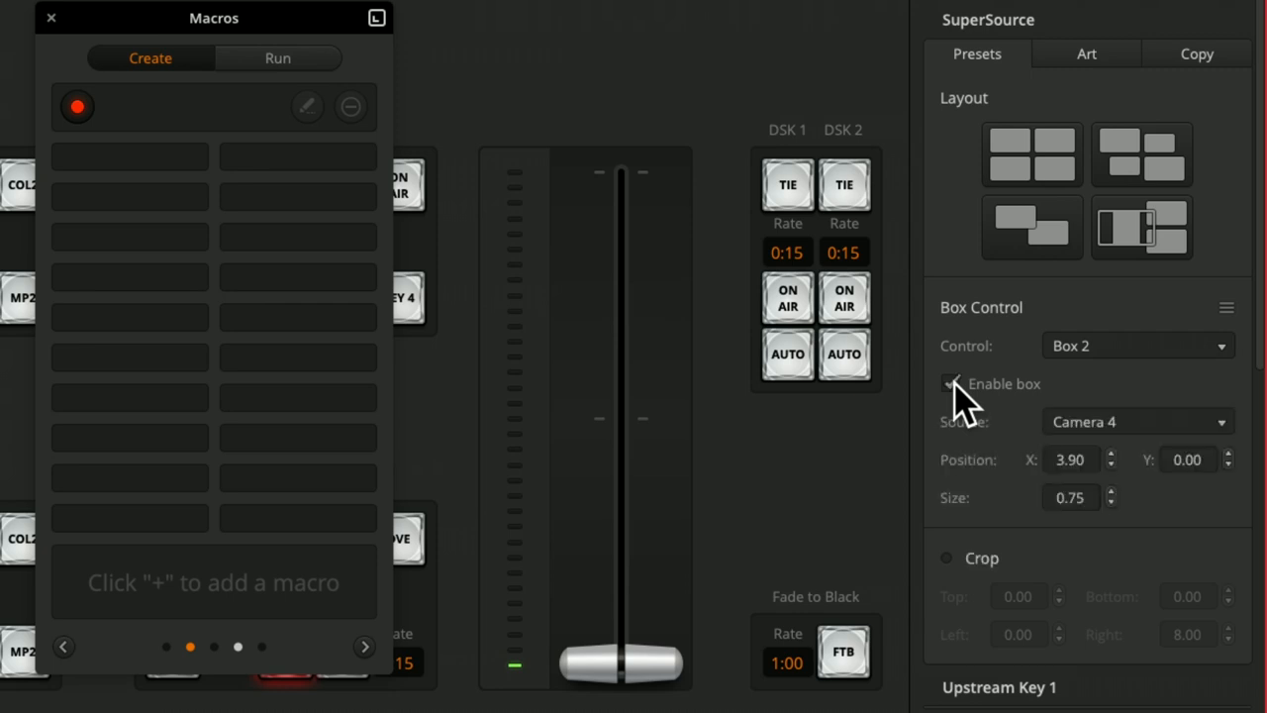
pyautogui.click(950, 384)
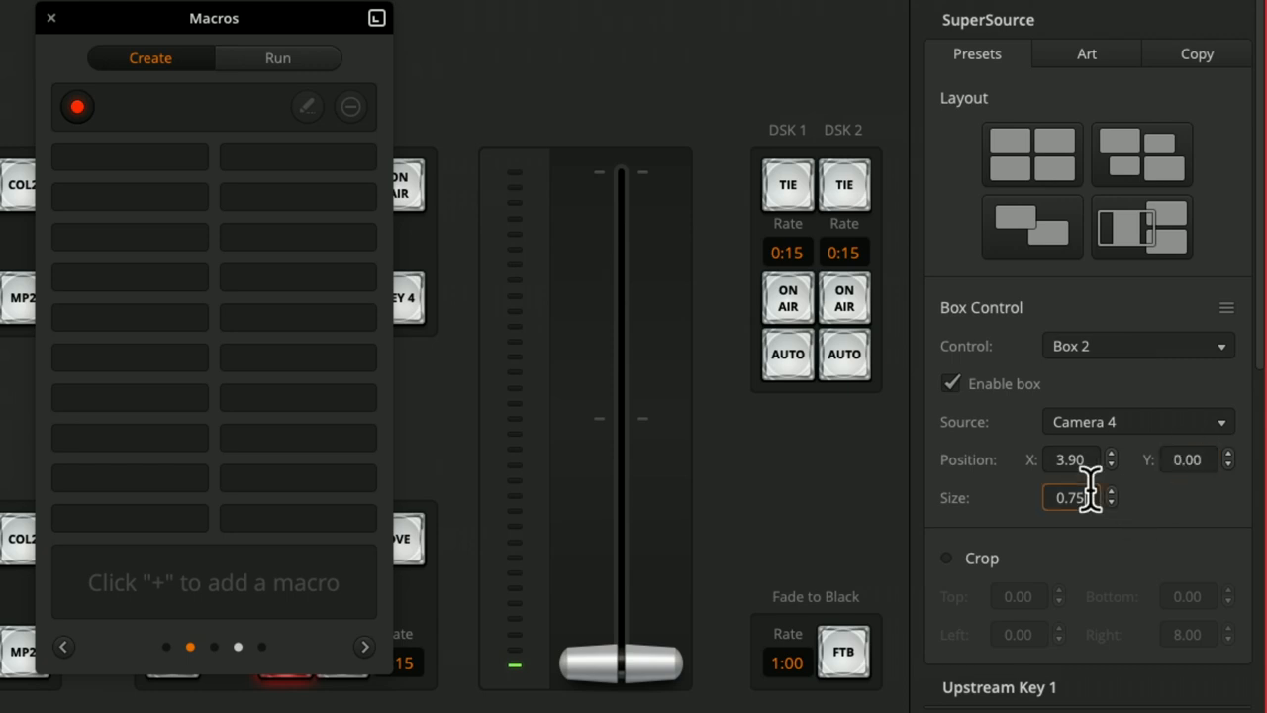
pyautogui.click(947, 557)
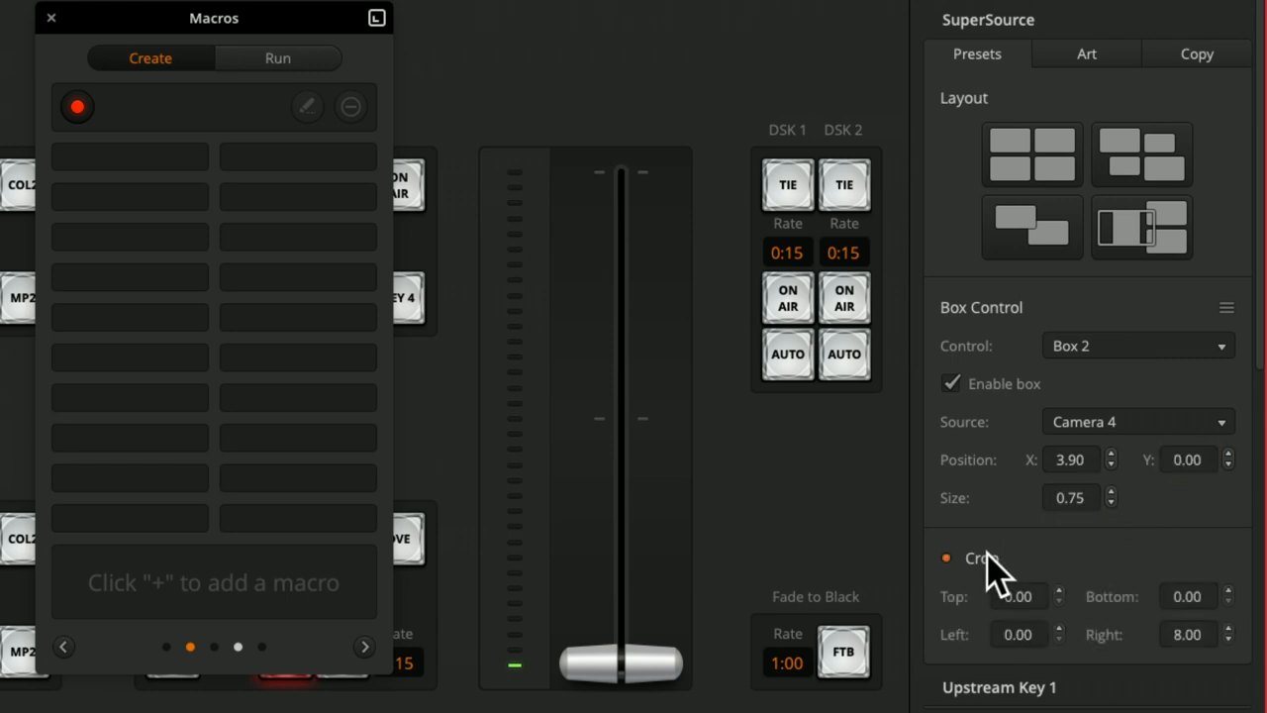
pyautogui.click(945, 558)
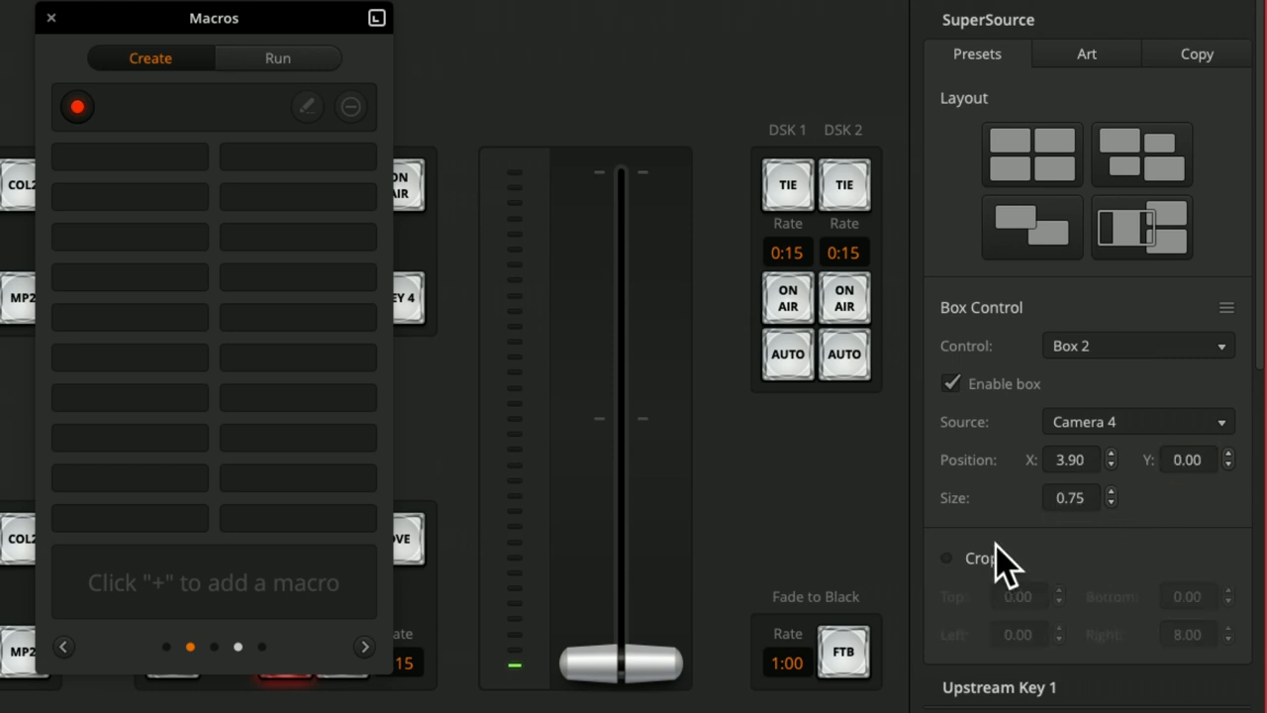
pyautogui.click(1137, 345)
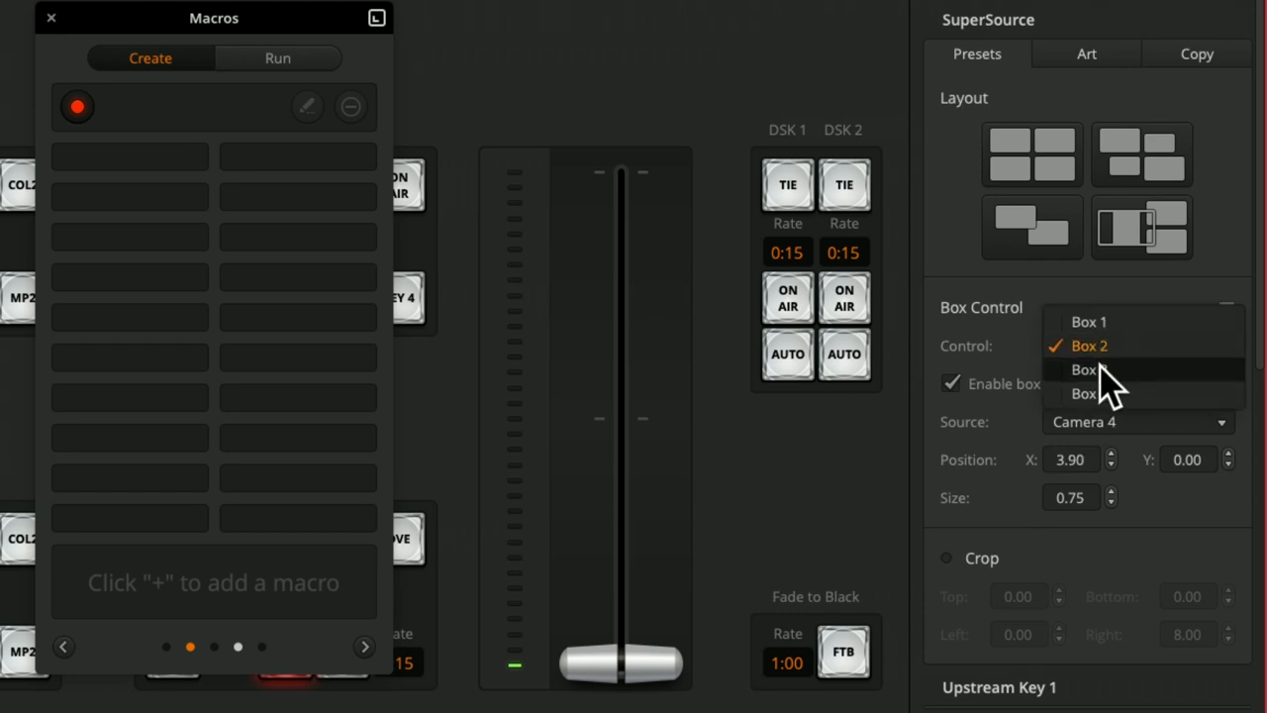
pyautogui.click(1085, 369)
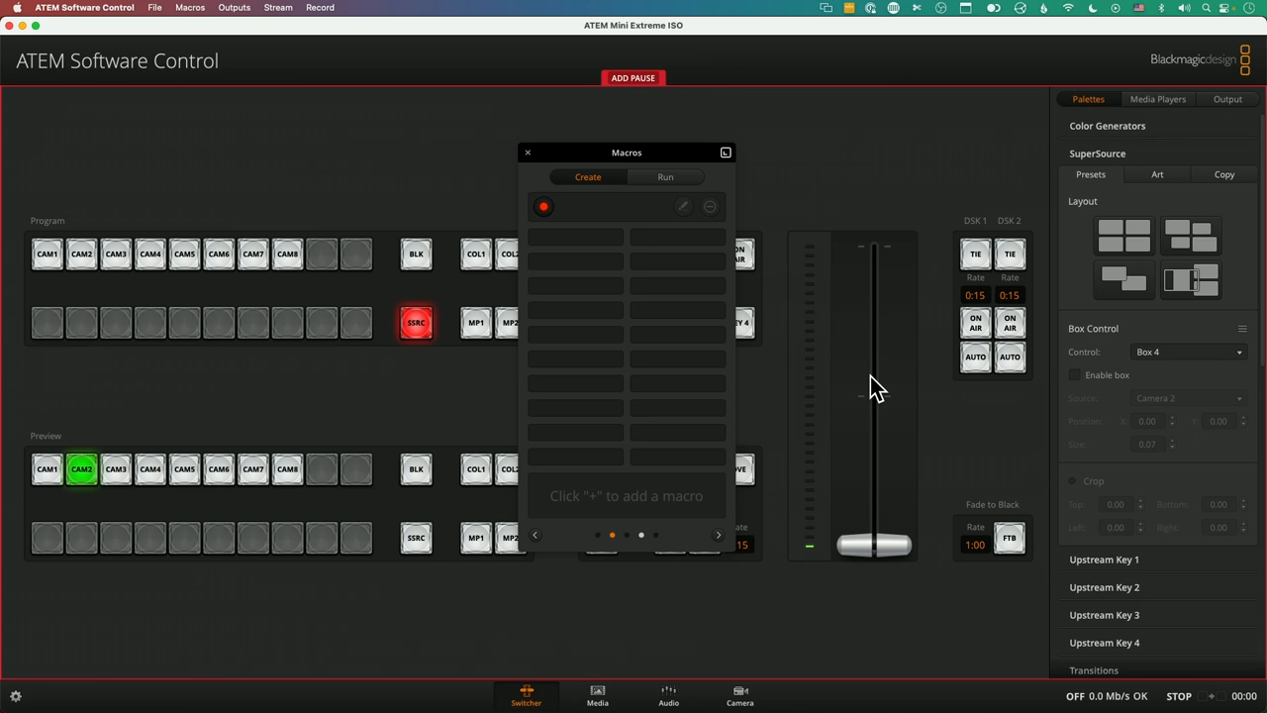
# Step: End the macro recording with the red record button
pyautogui.click(543, 206)
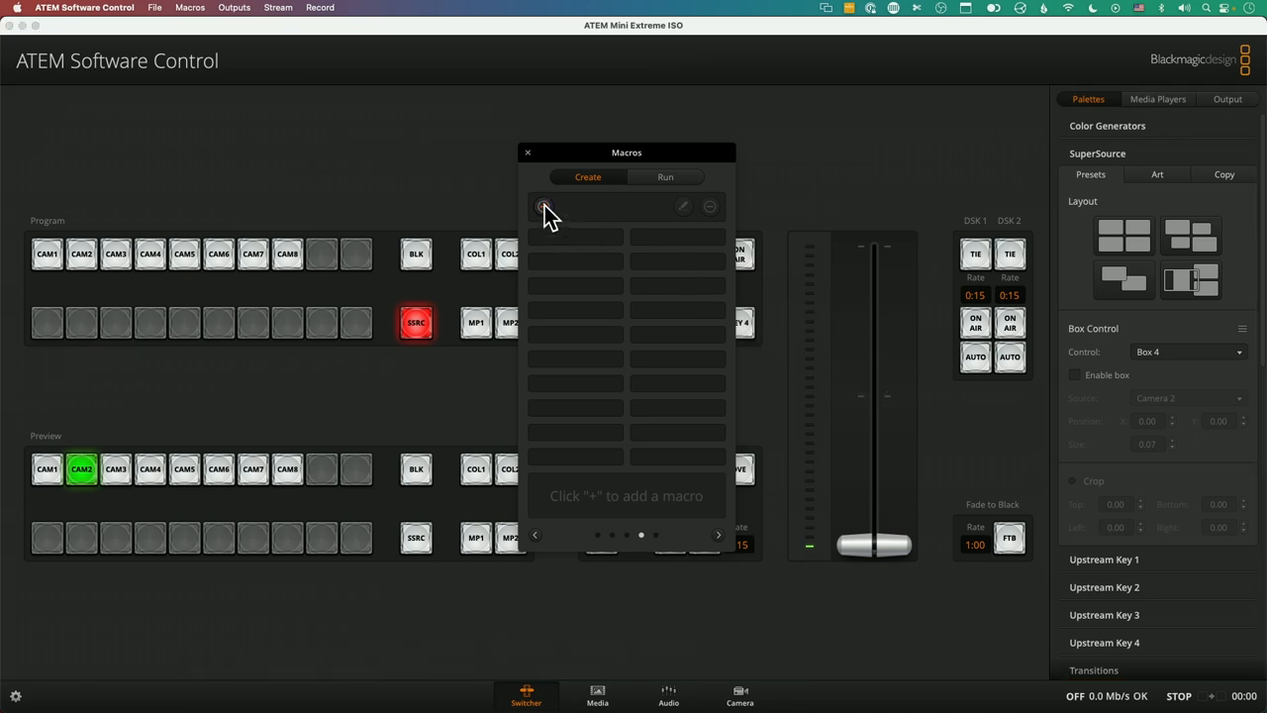
pyautogui.moveTo(543, 208)
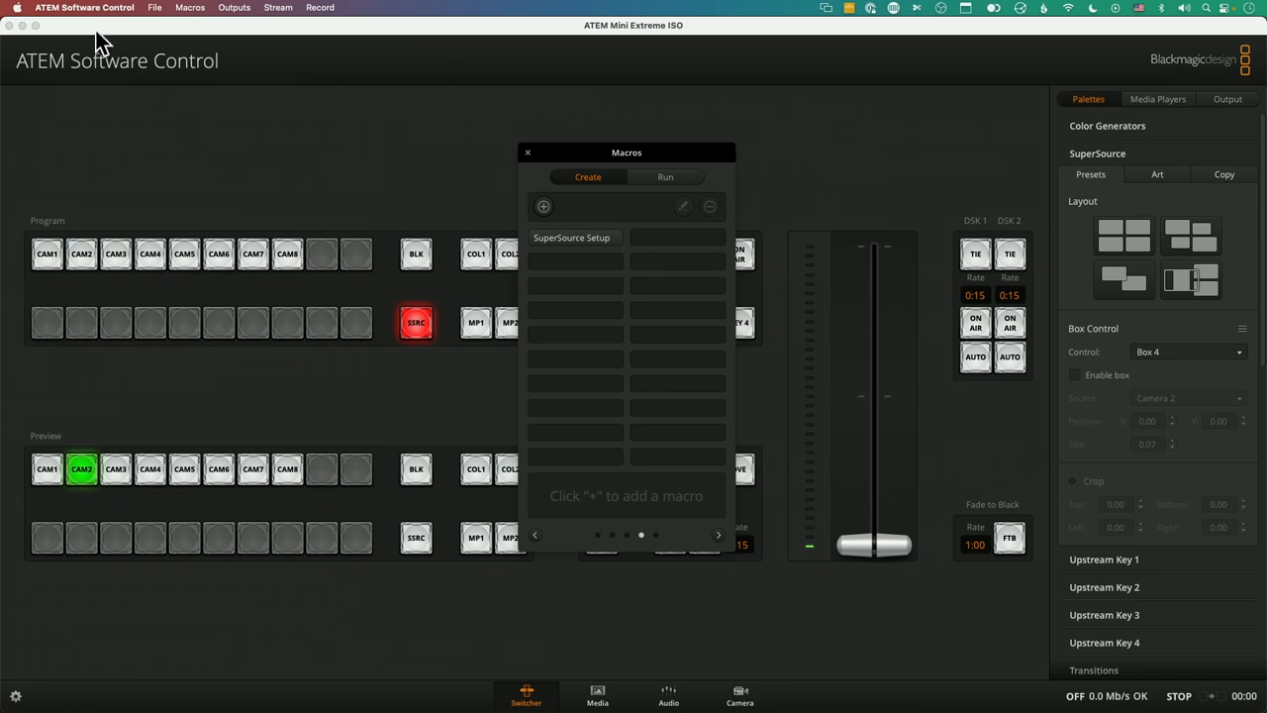
pyautogui.moveTo(173, 74)
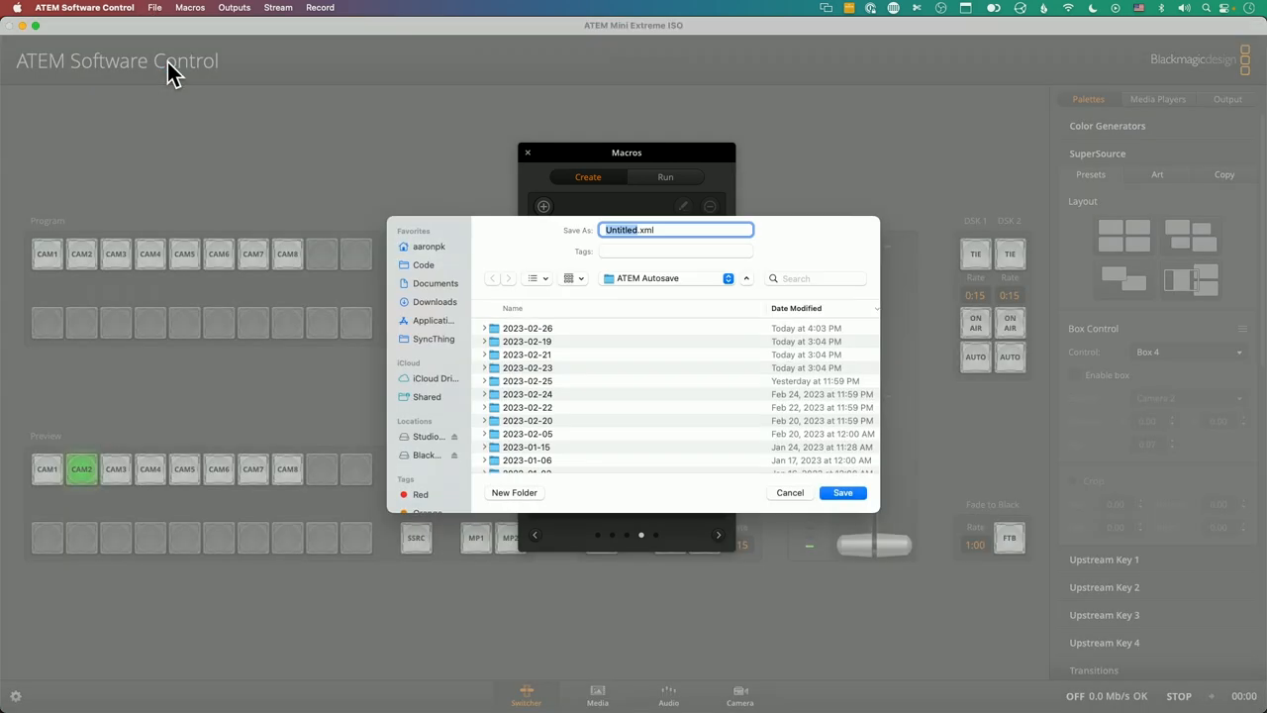
pyautogui.moveTo(556, 186)
pyautogui.write('Macros')
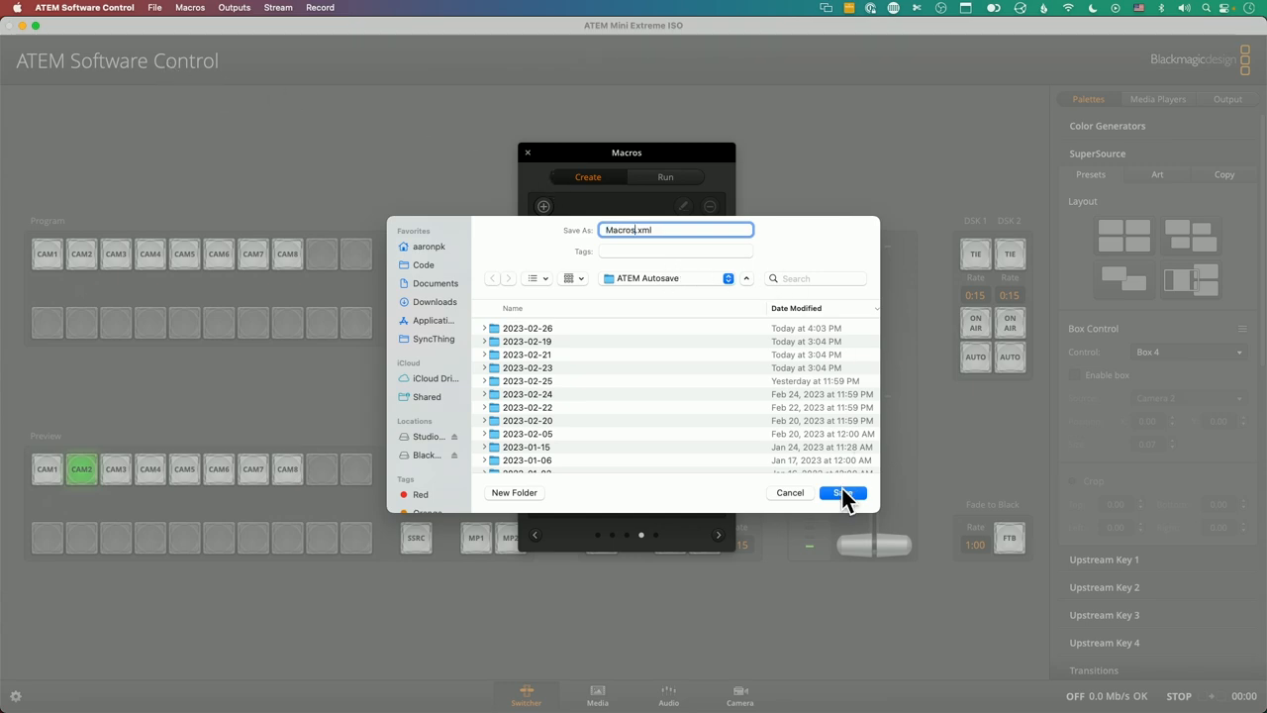
# Step: Confirm saving as Macros.xml in the ATEM Autosave folder
pyautogui.click(842, 493)
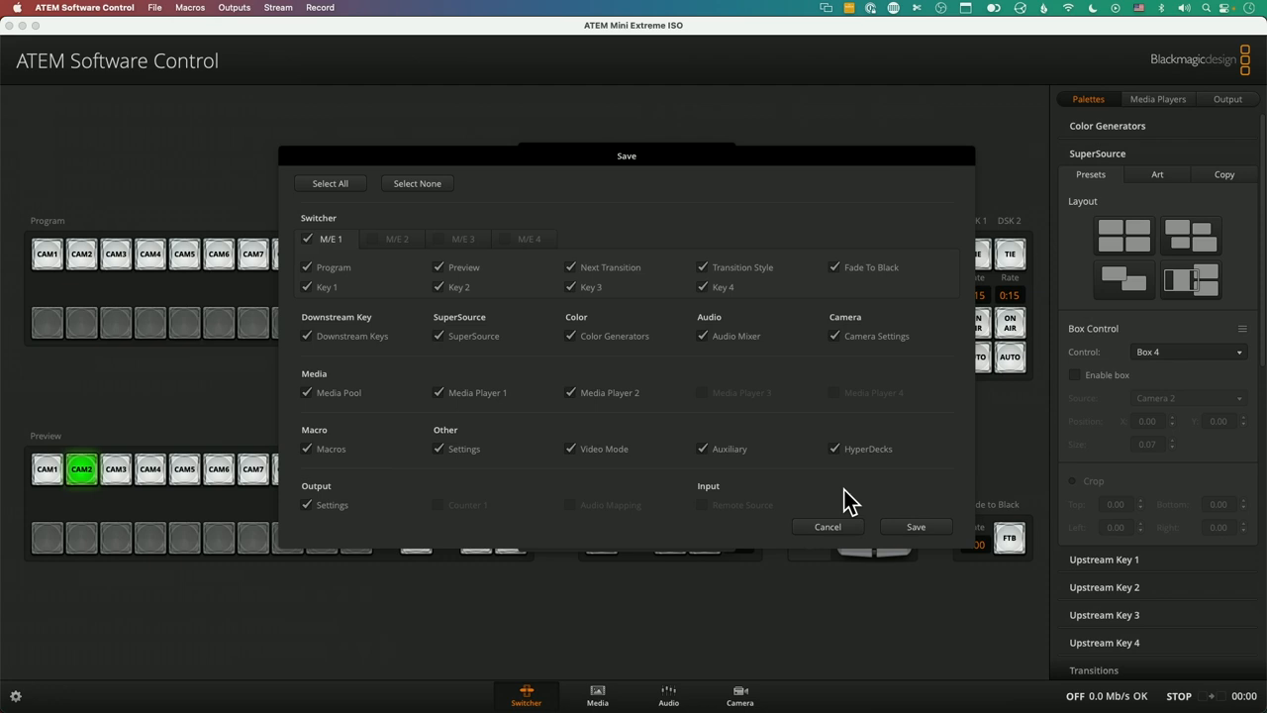
pyautogui.moveTo(416, 332)
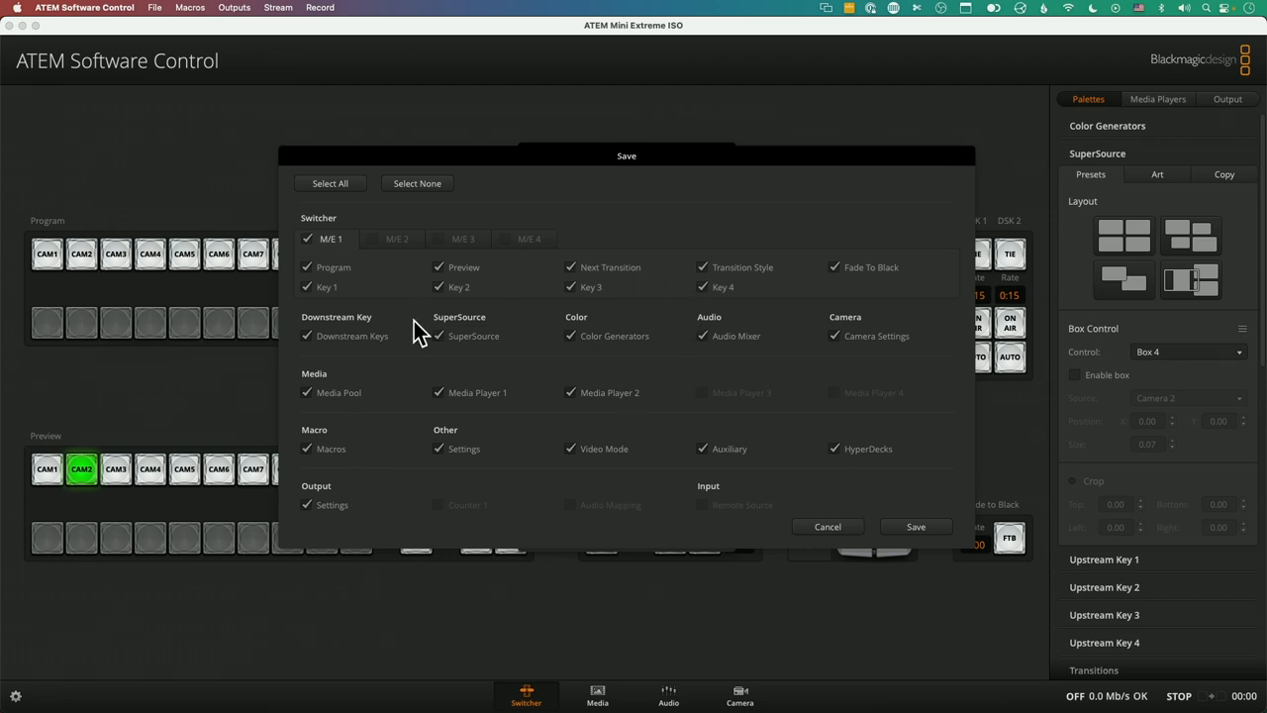
pyautogui.moveTo(535, 465)
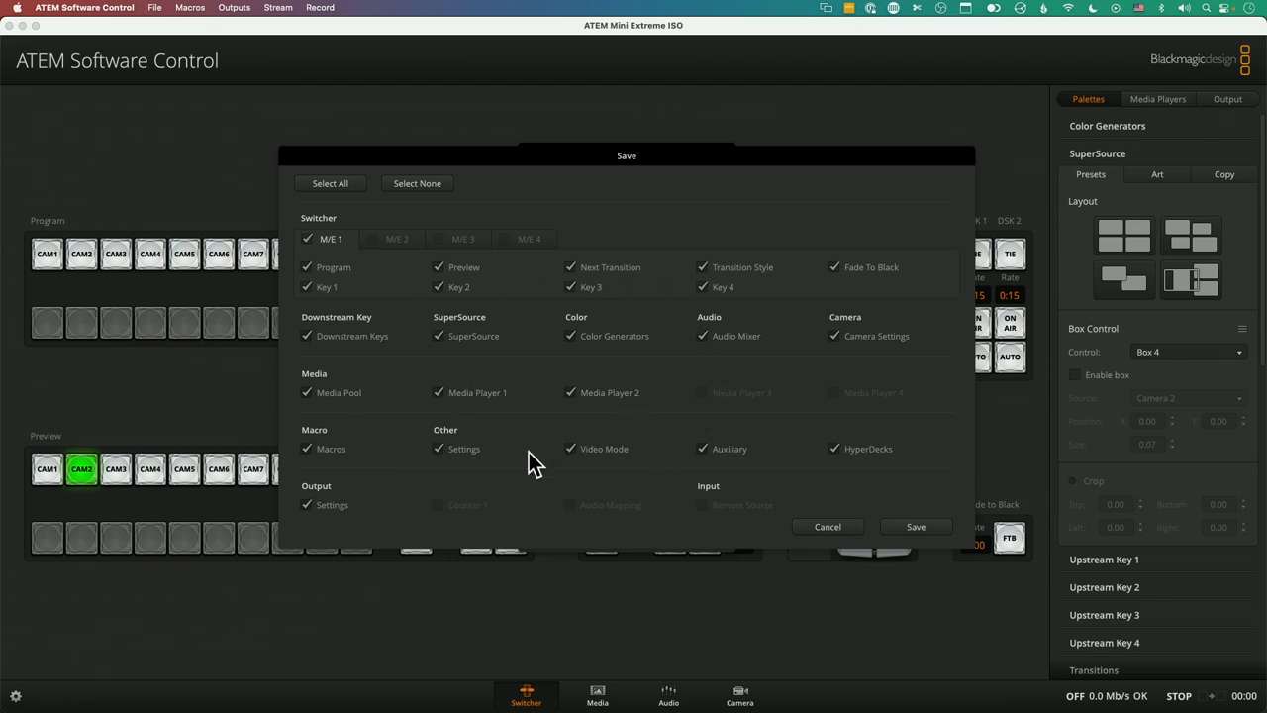
pyautogui.moveTo(515, 485)
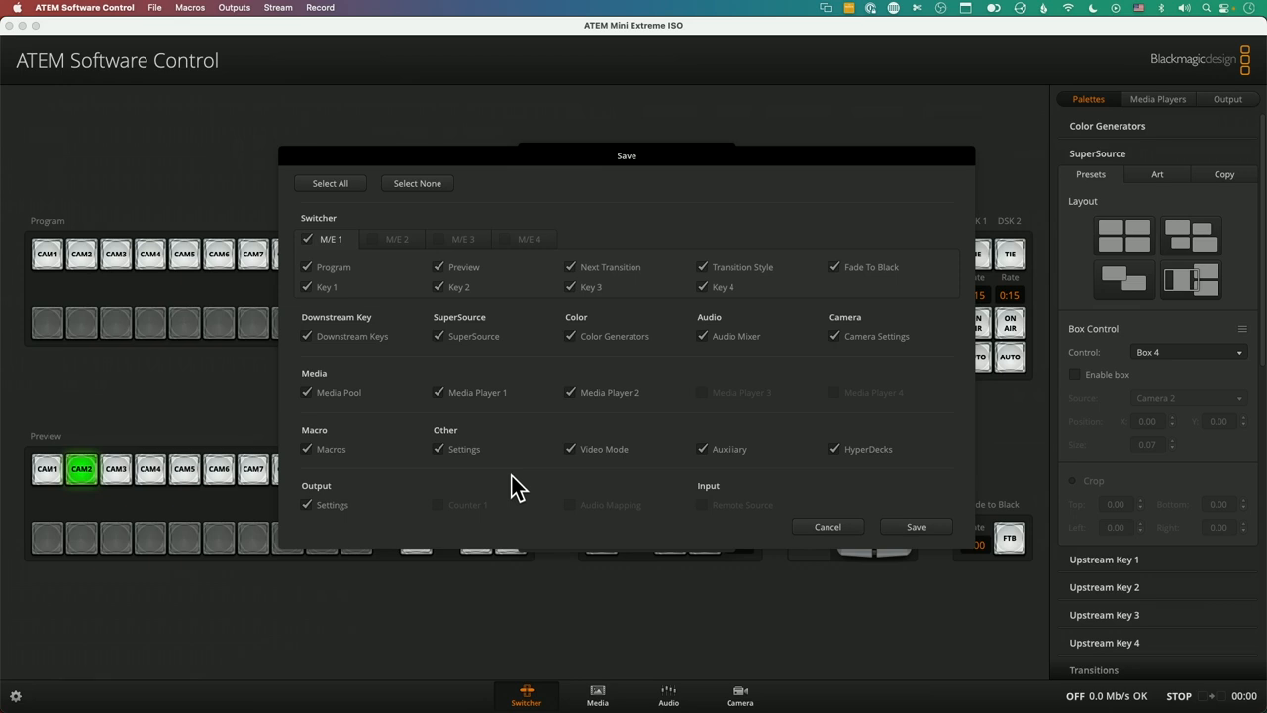
pyautogui.moveTo(447, 242)
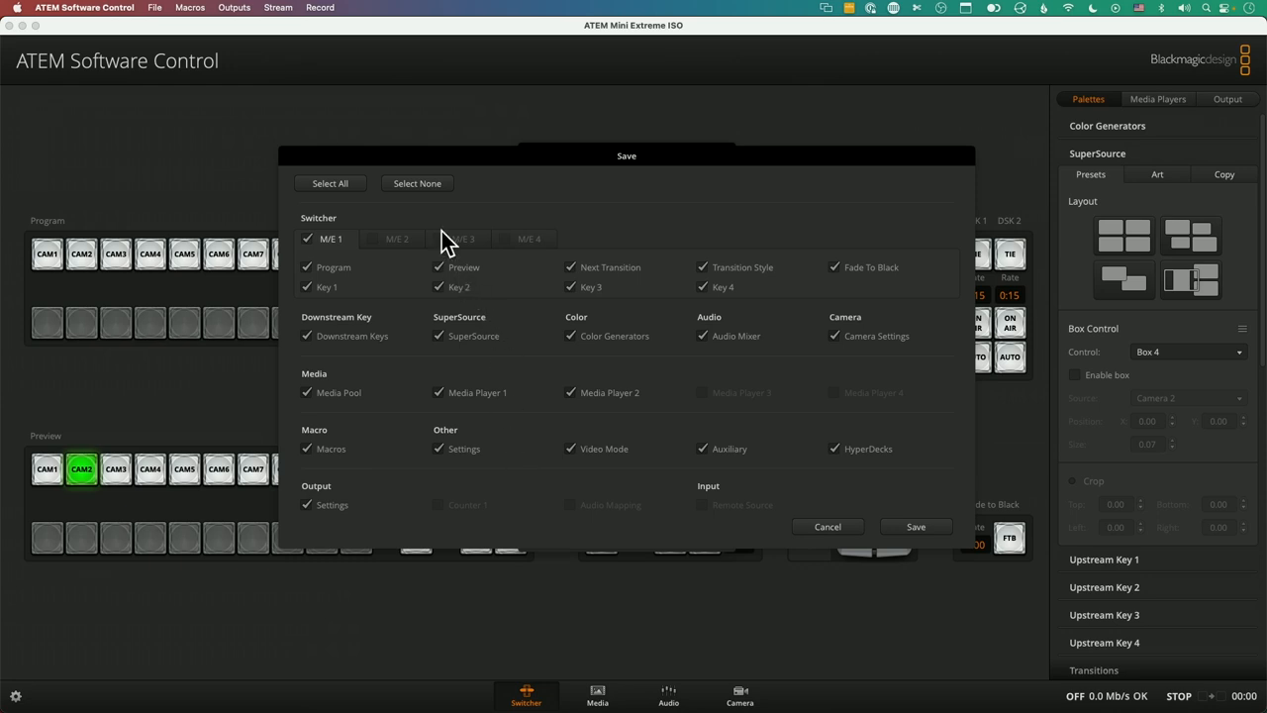
# Step: Save the file with only the Macros category selected
pyautogui.click(417, 183)
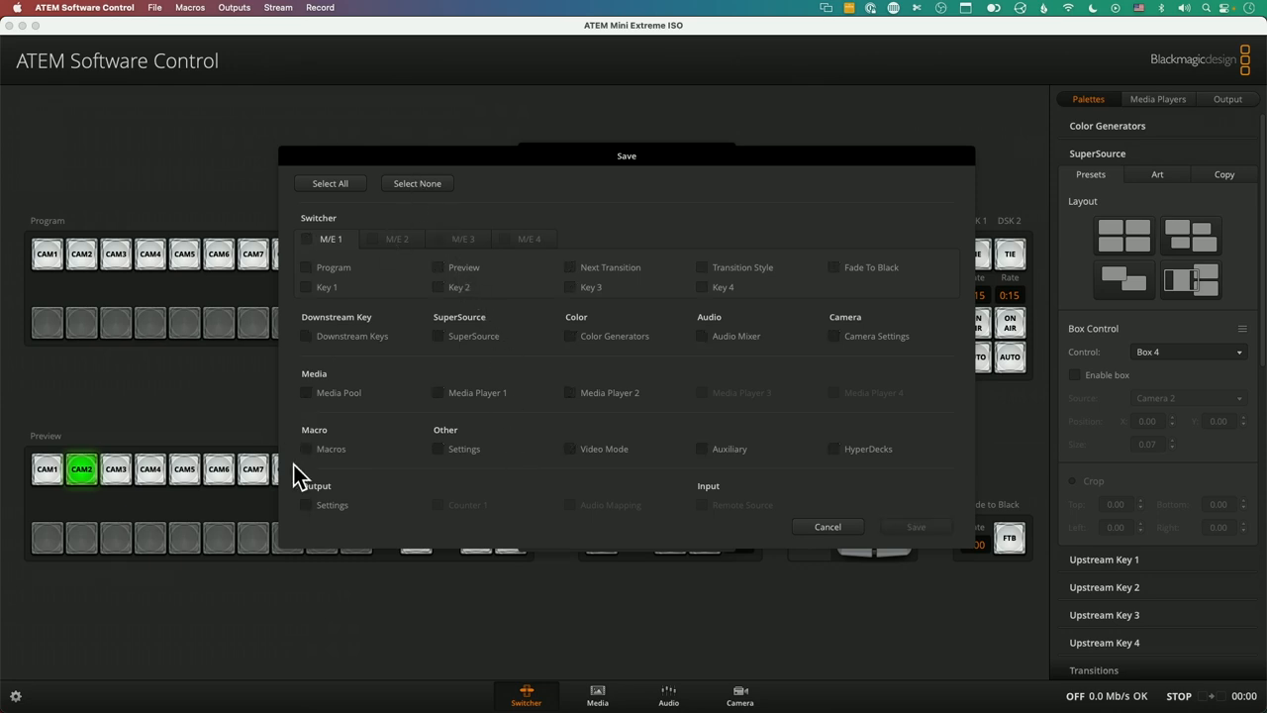
pyautogui.click(307, 449)
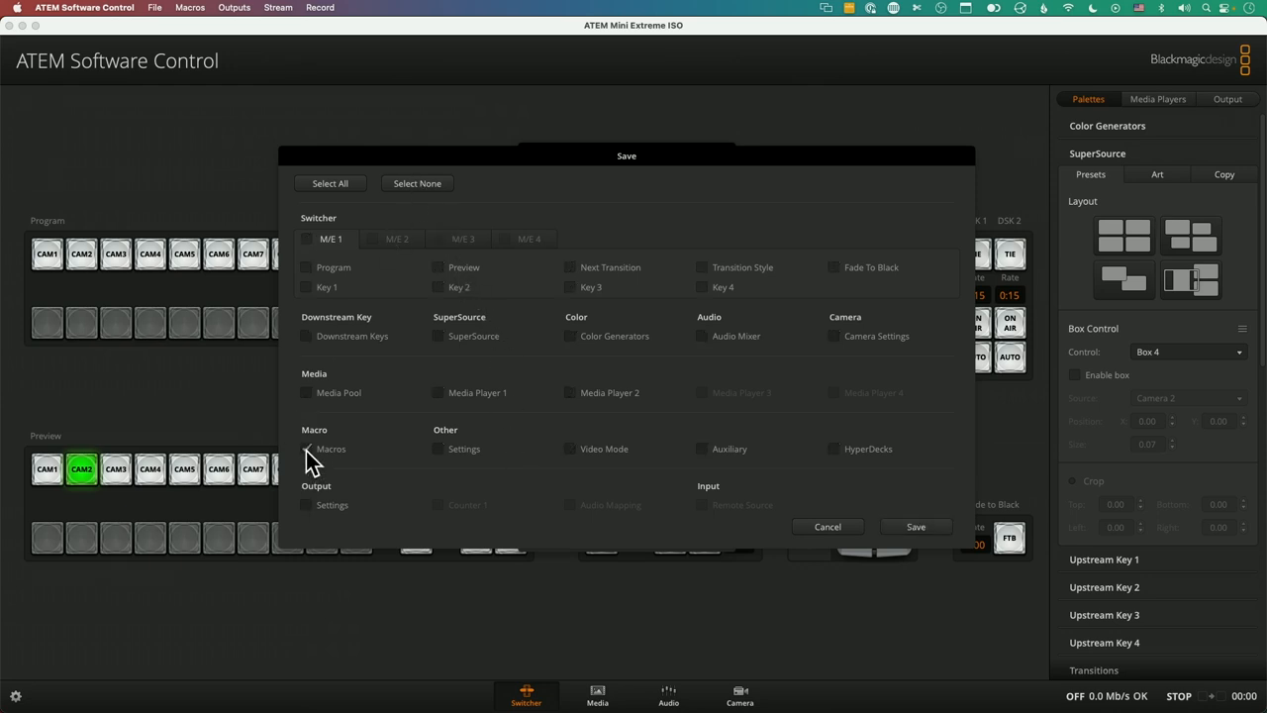
pyautogui.click(915, 526)
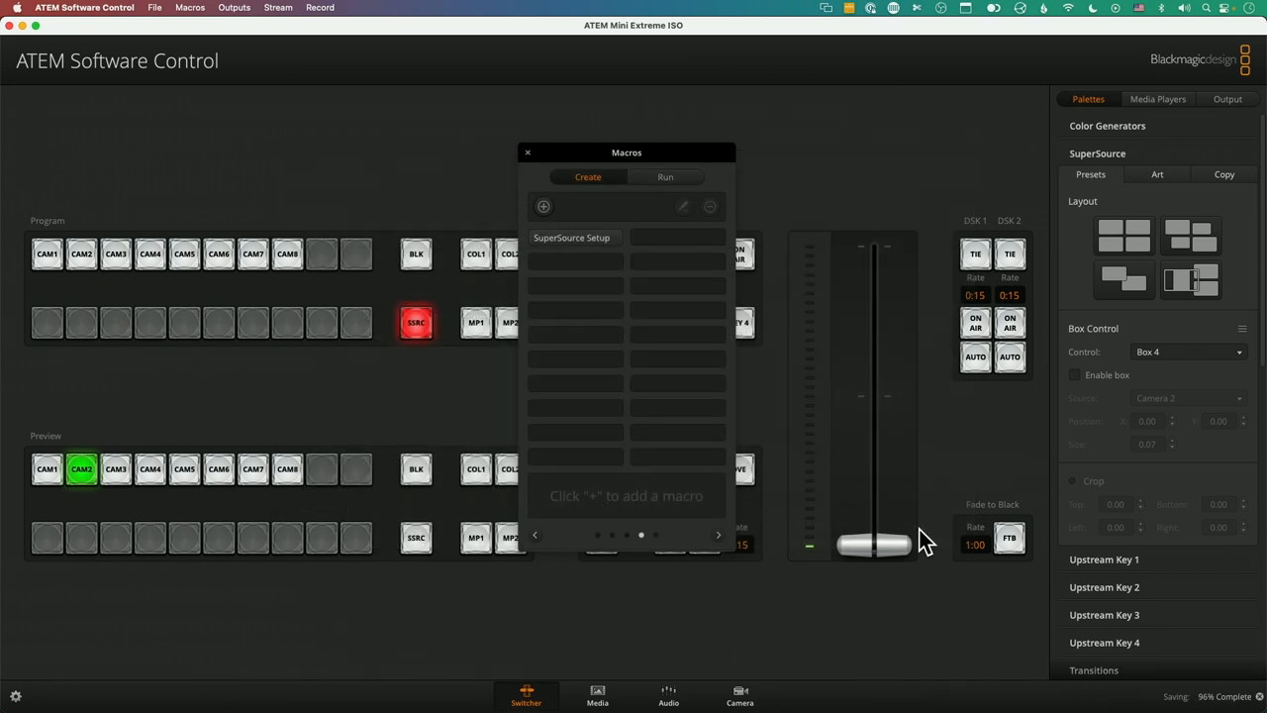
pyautogui.rightClick(277, 409)
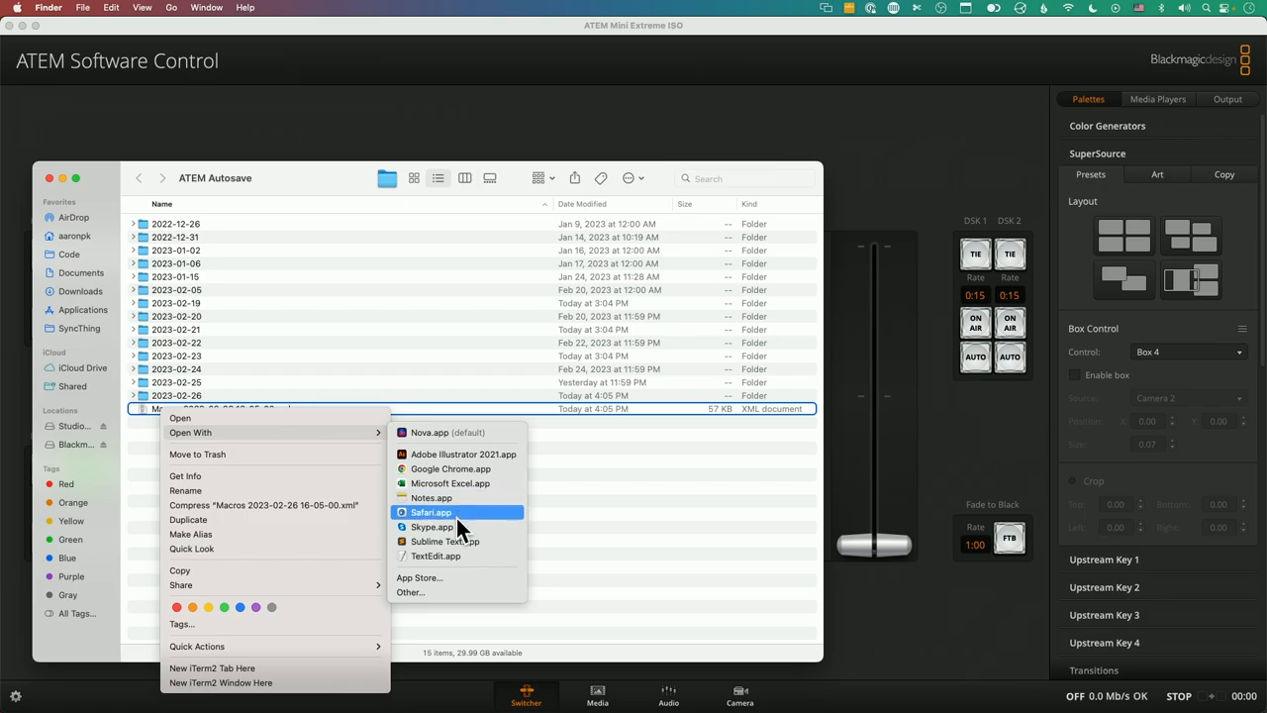
# Step: Open the Macros XML file with Sublime Text.app
pyautogui.click(443, 542)
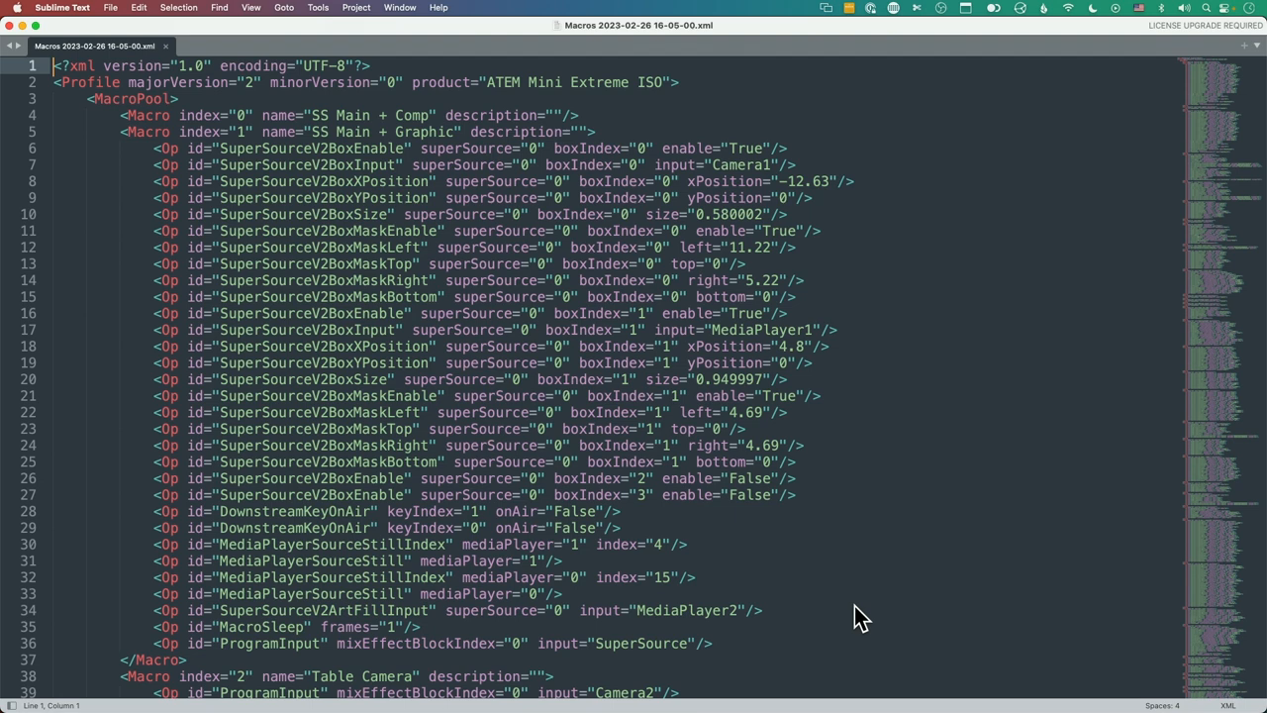
pyautogui.moveTo(869, 513)
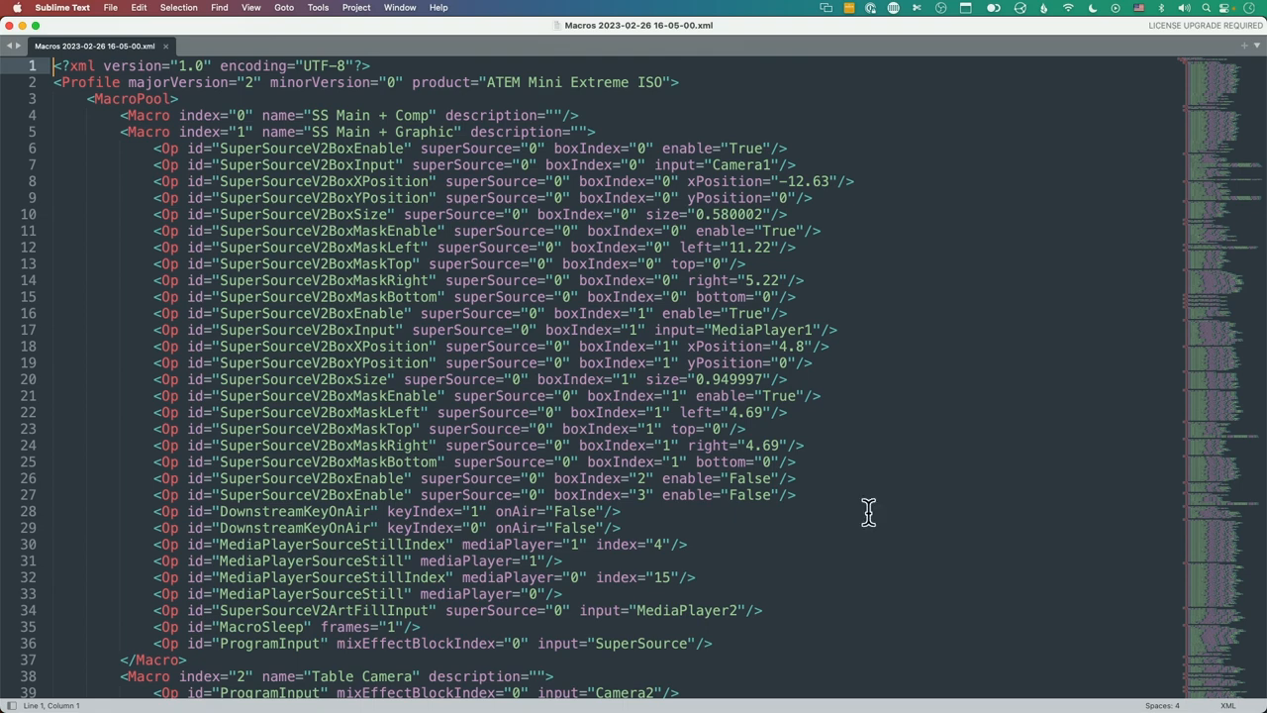
pyautogui.scroll(-3)
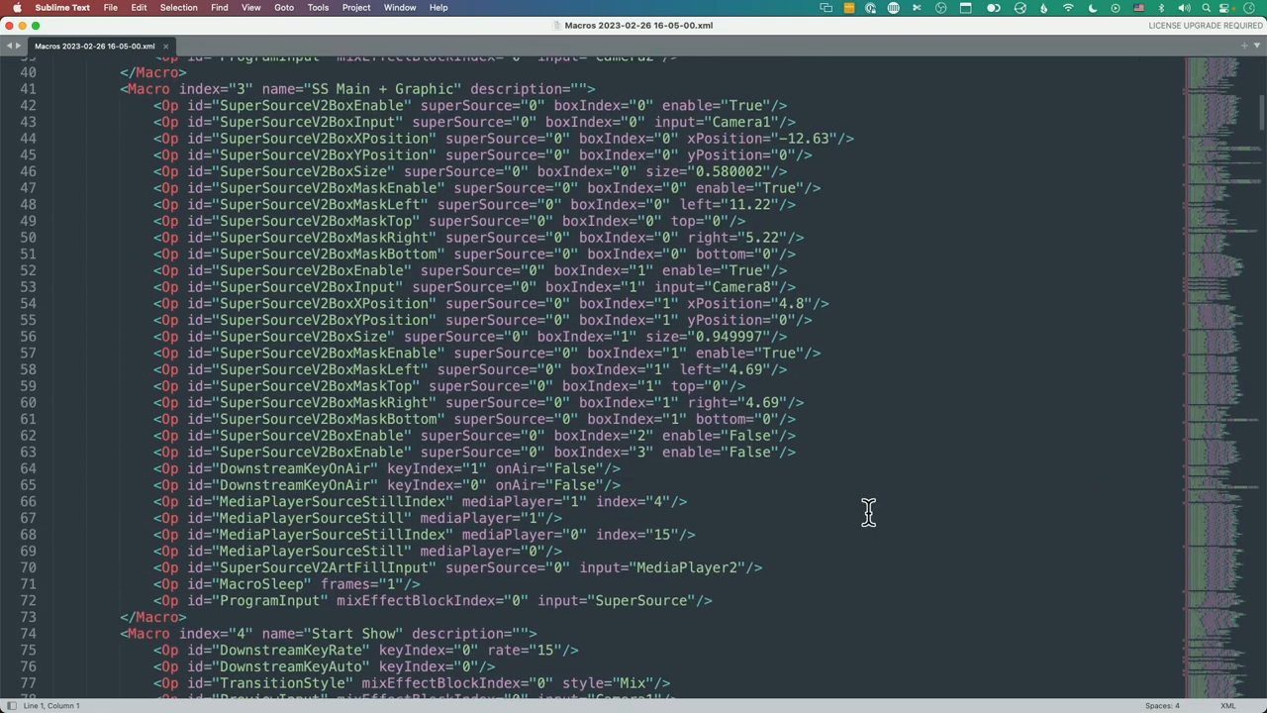
pyautogui.scroll(3)
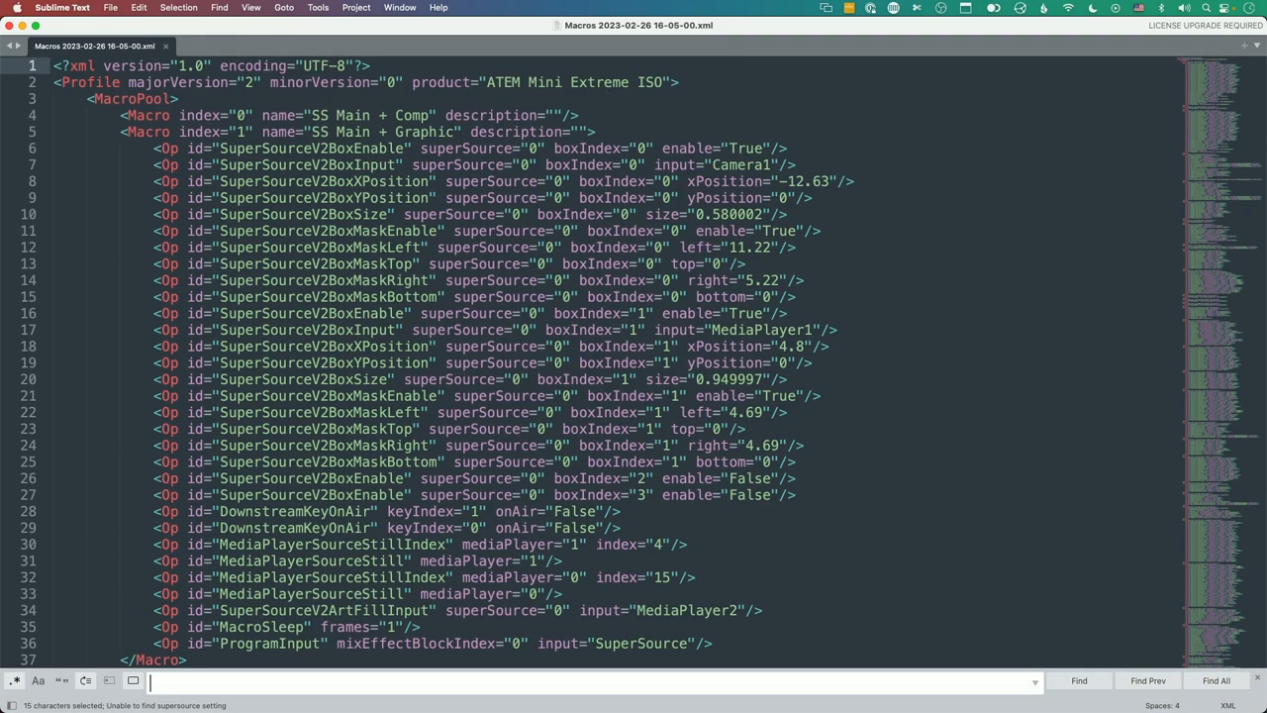
pyautogui.write('supersource set')
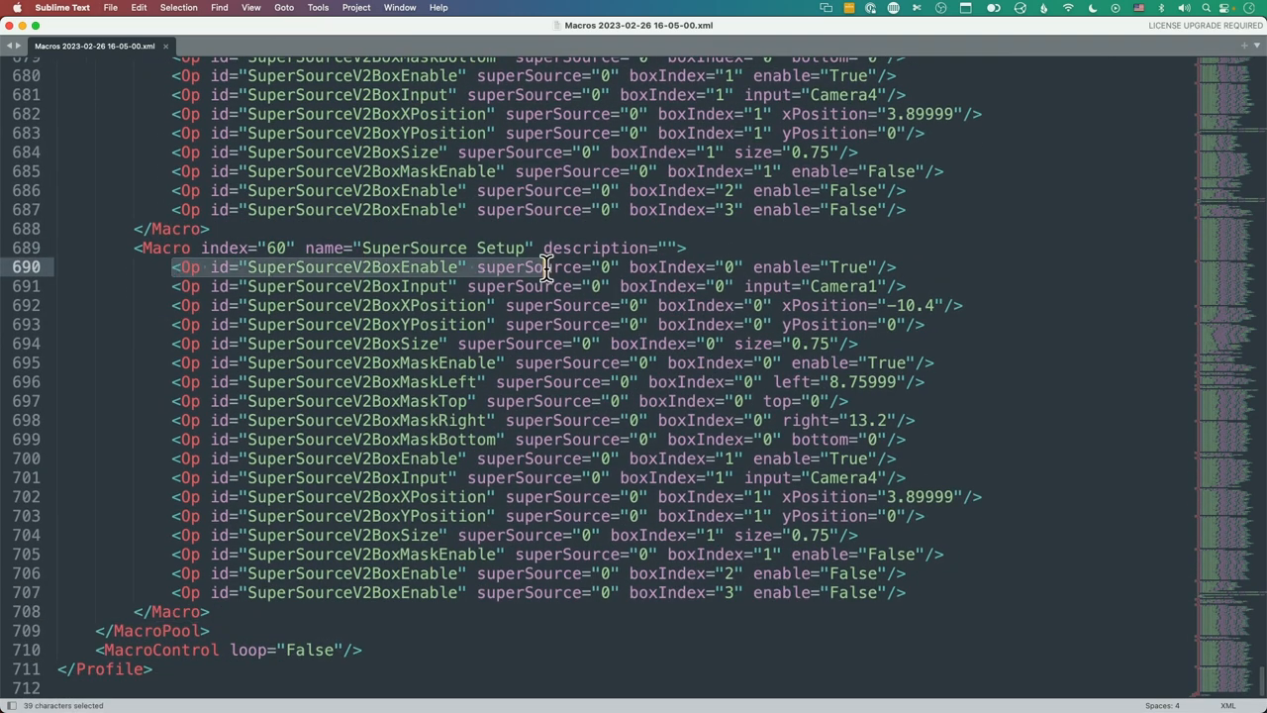
pyautogui.click(906, 286)
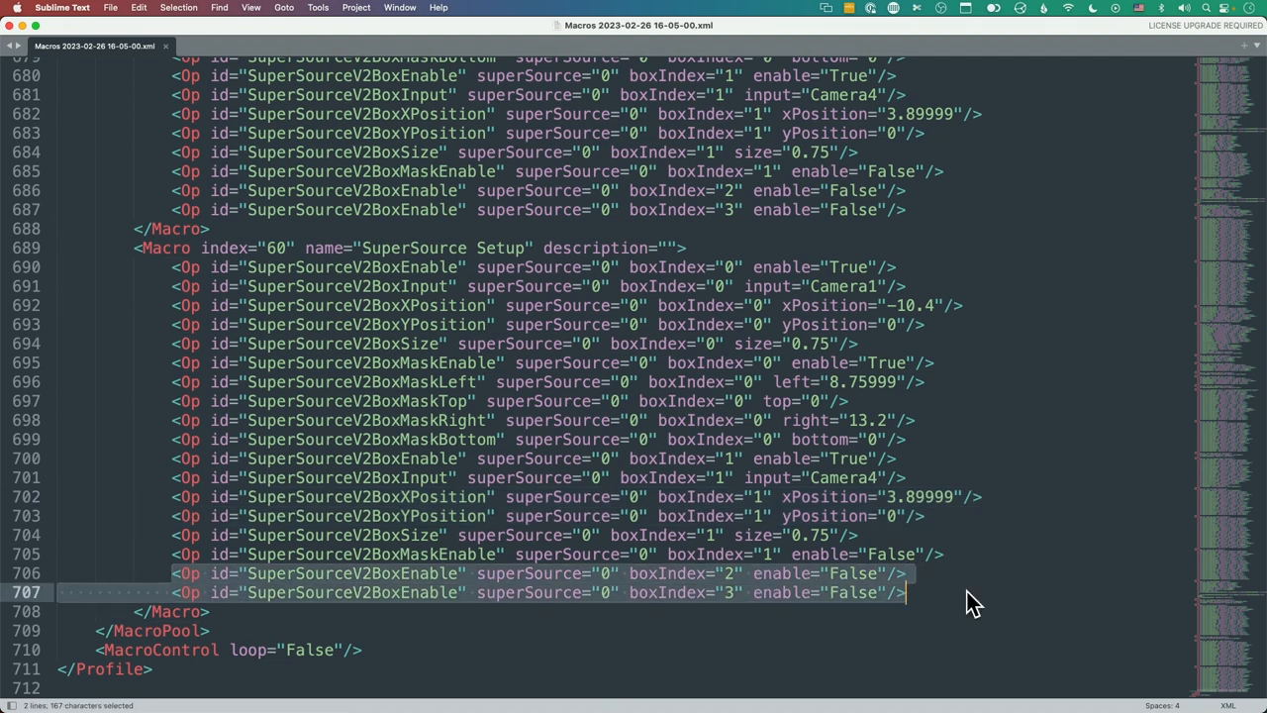
pyautogui.click(178, 266)
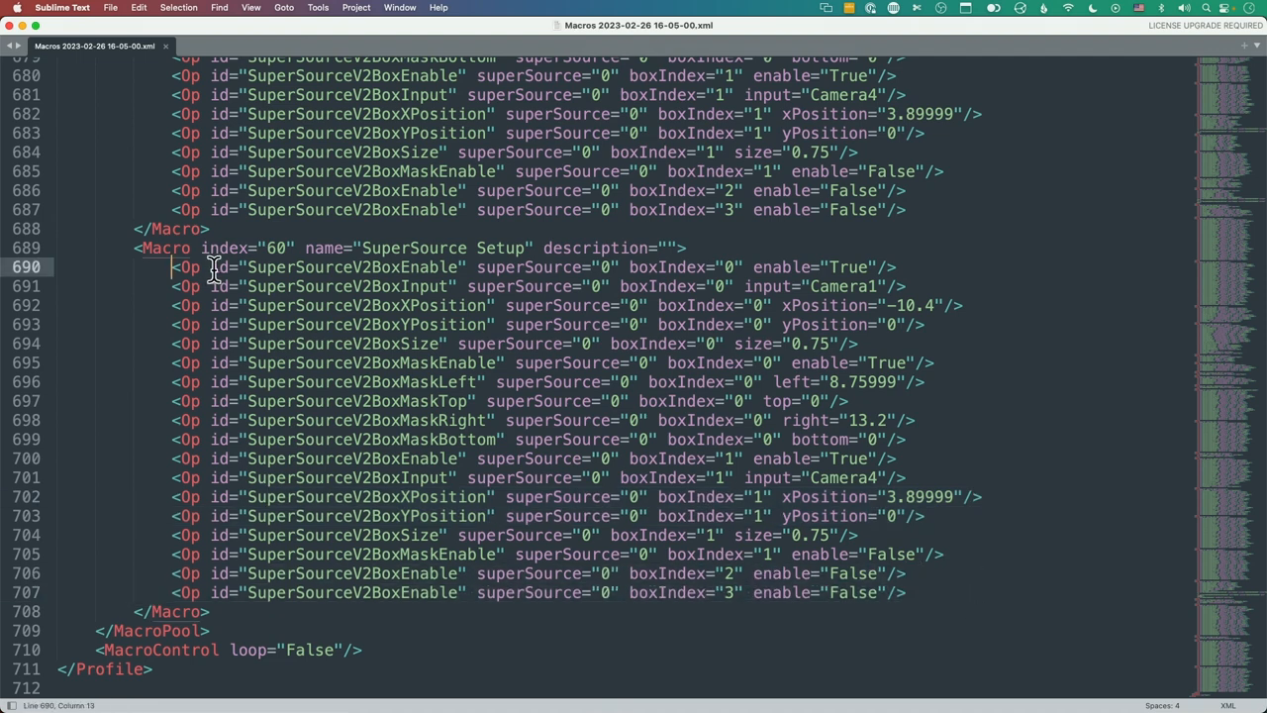
pyautogui.doubleClick(352, 267)
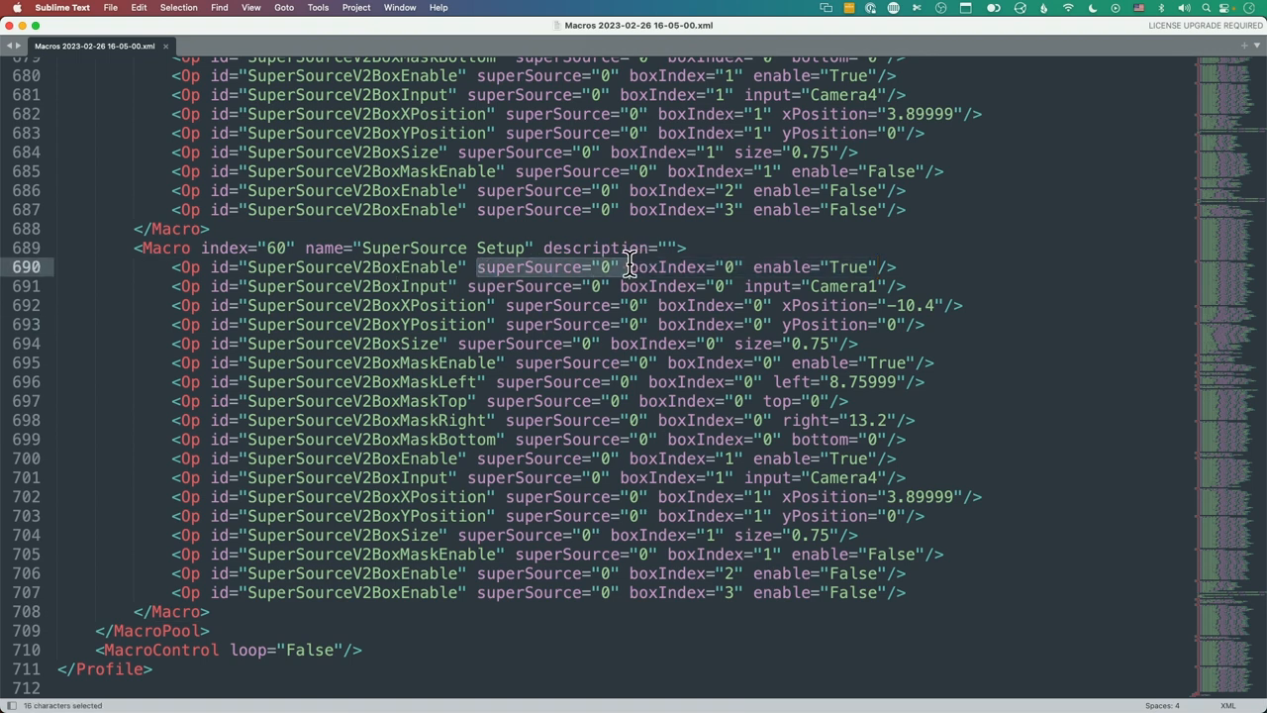
pyautogui.moveTo(634, 275)
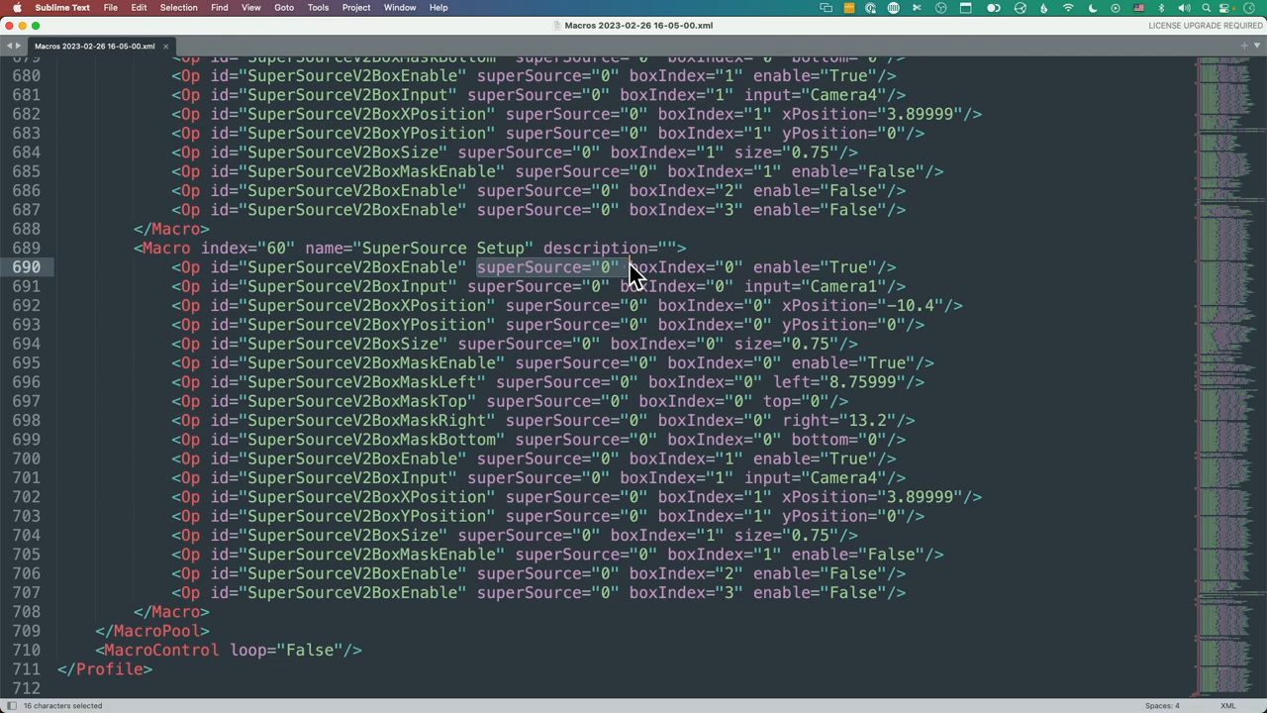
pyautogui.moveTo(642, 337)
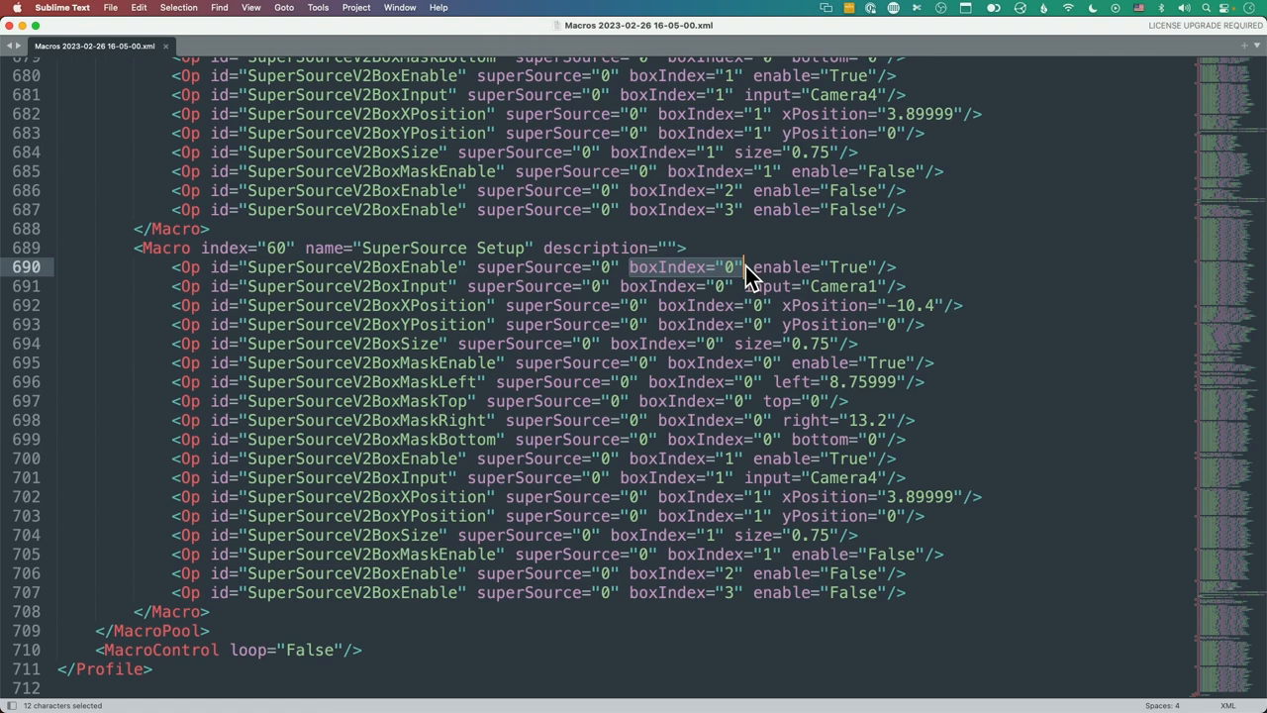
pyautogui.moveTo(738, 275)
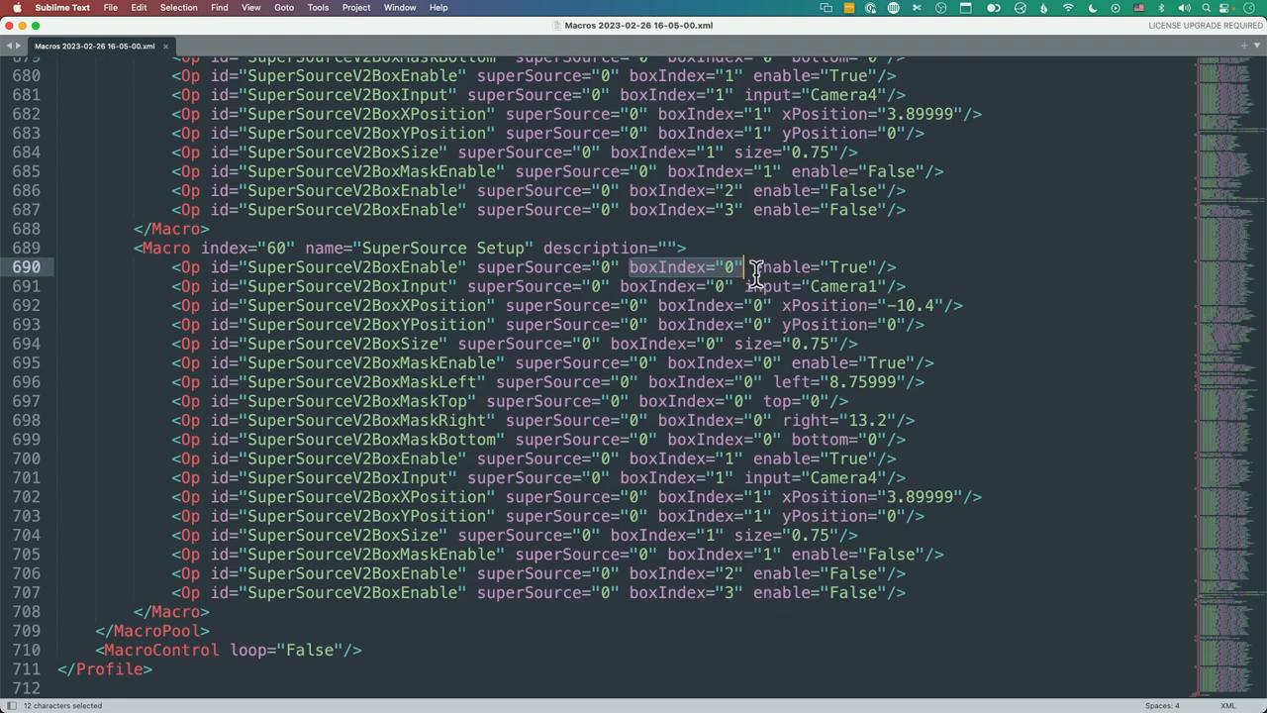
pyautogui.moveTo(752, 267); pyautogui.dragTo(881, 267)
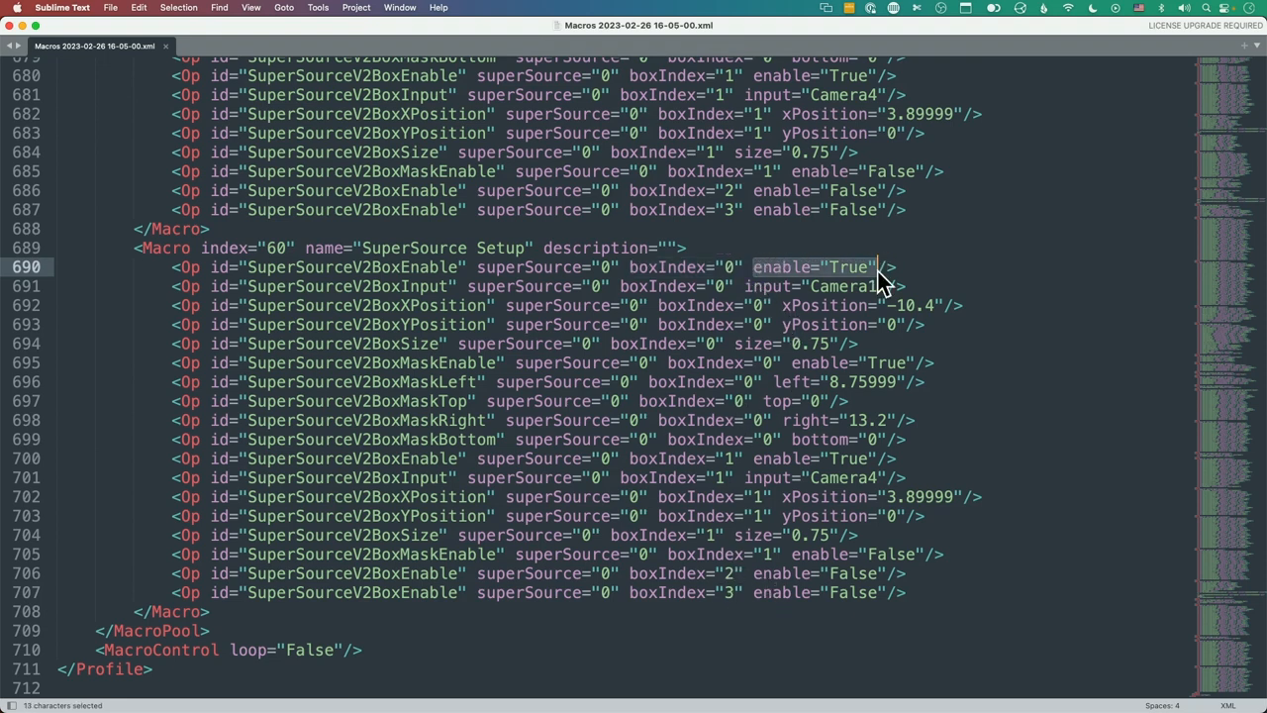
pyautogui.moveTo(674, 269)
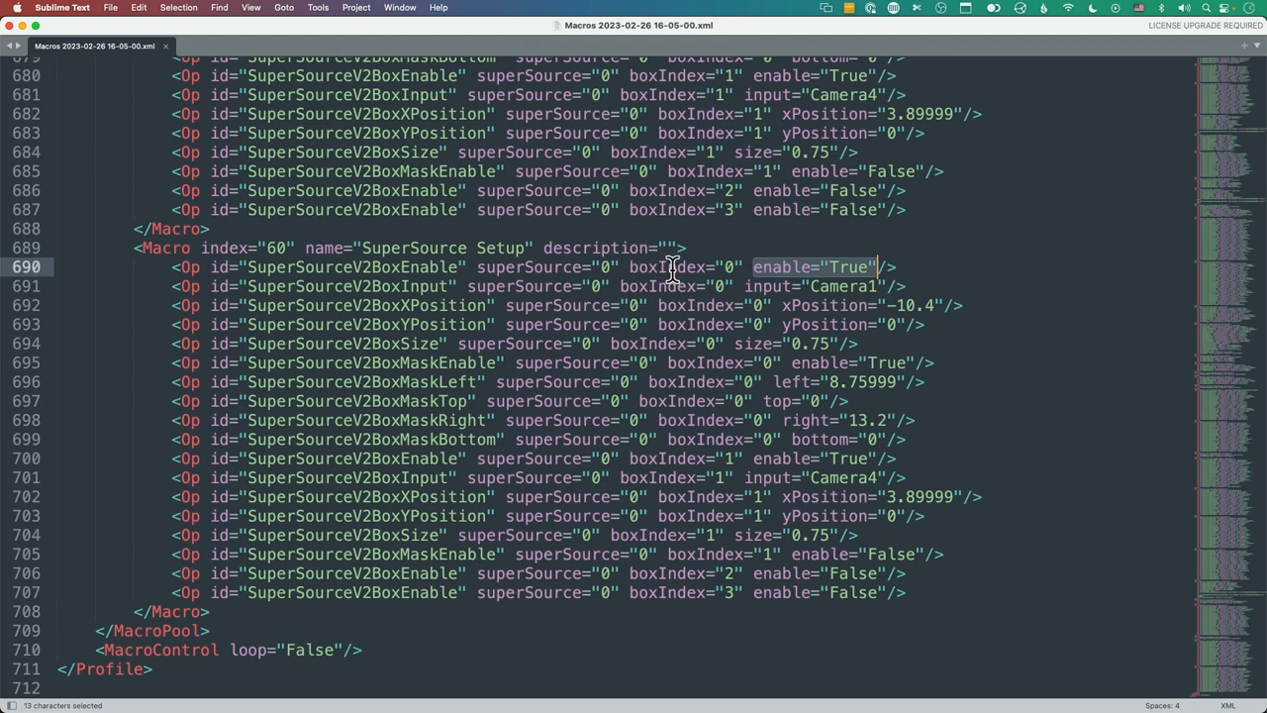
pyautogui.click(851, 266)
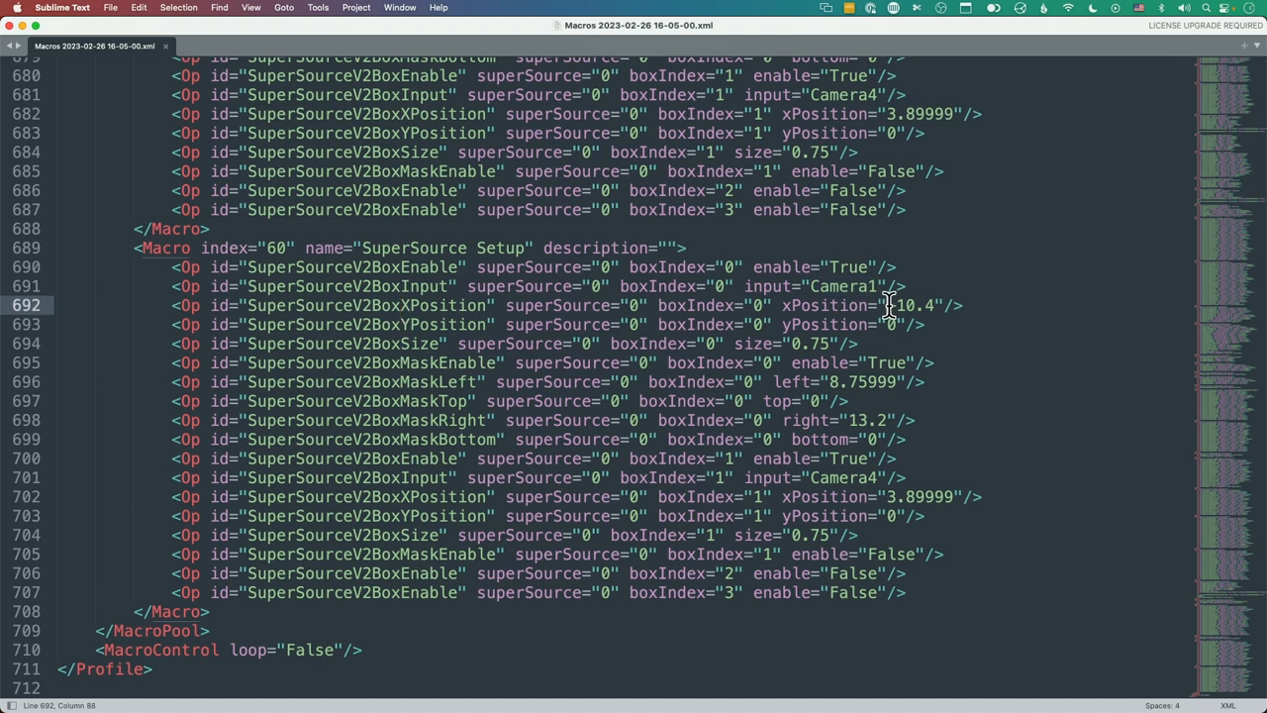
pyautogui.click(891, 324)
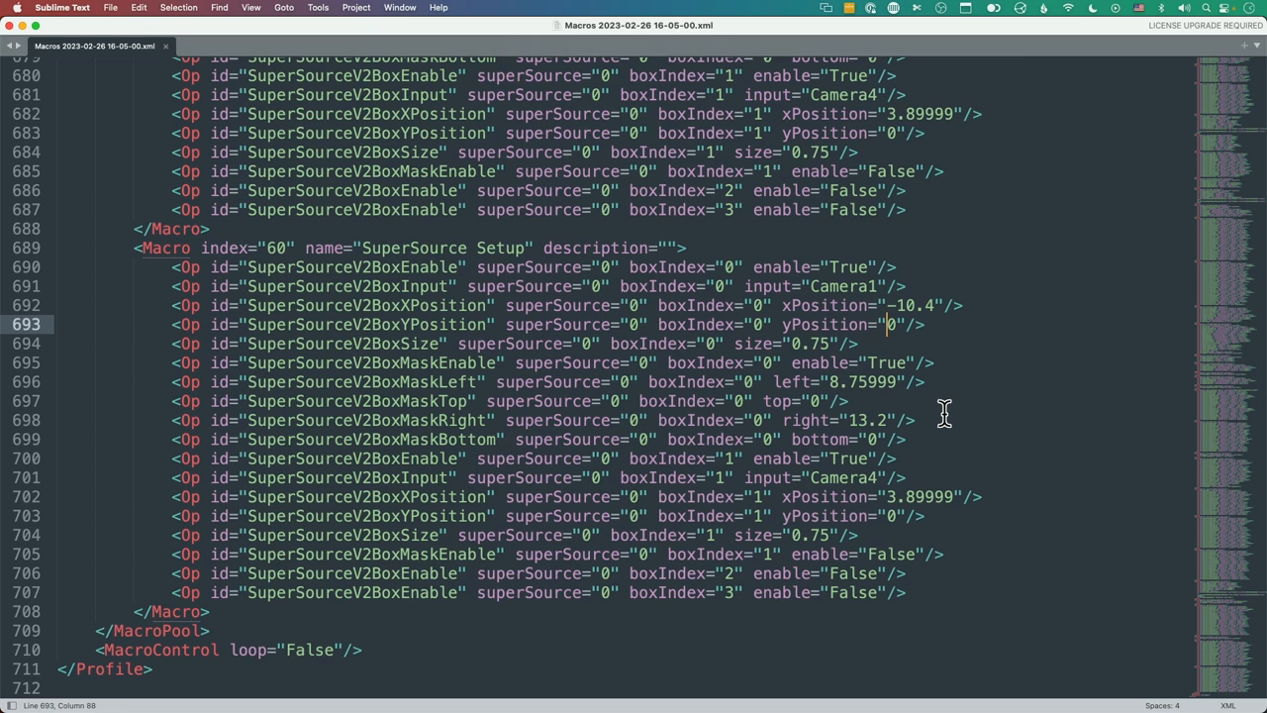
pyautogui.moveTo(466, 288)
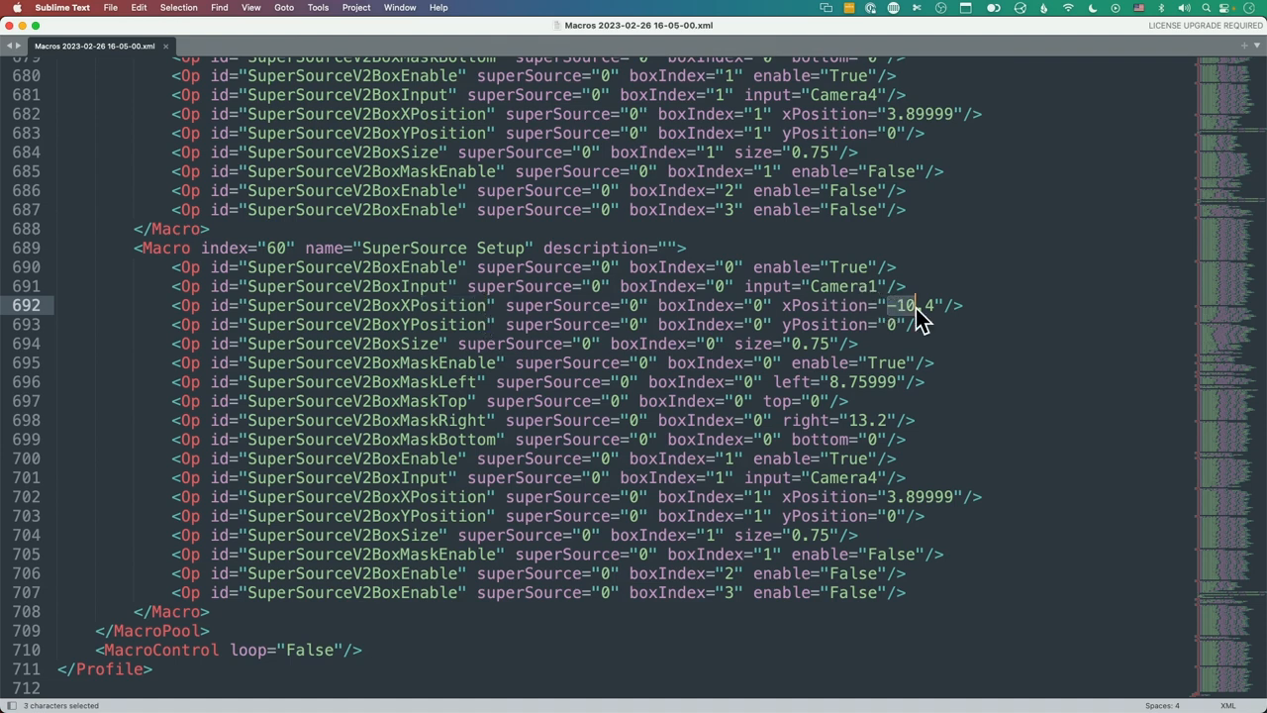
pyautogui.moveTo(391, 292)
pyautogui.write('2')
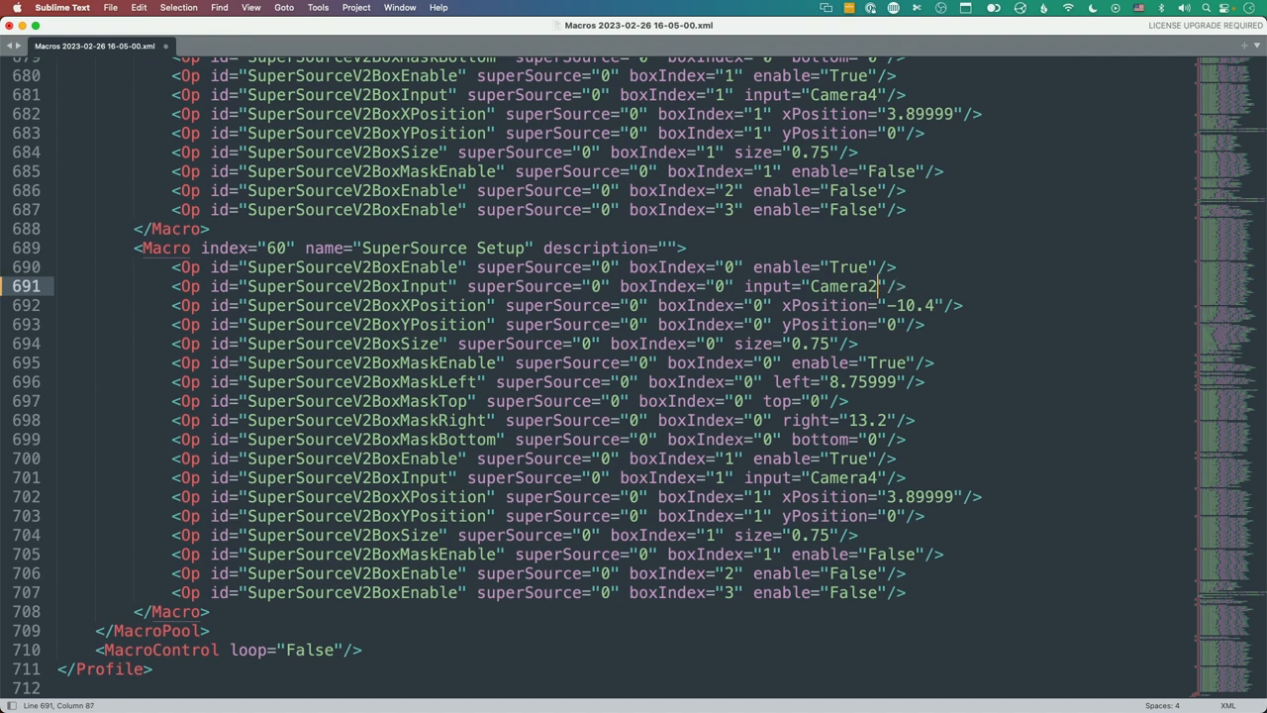
pyautogui.moveTo(857, 344)
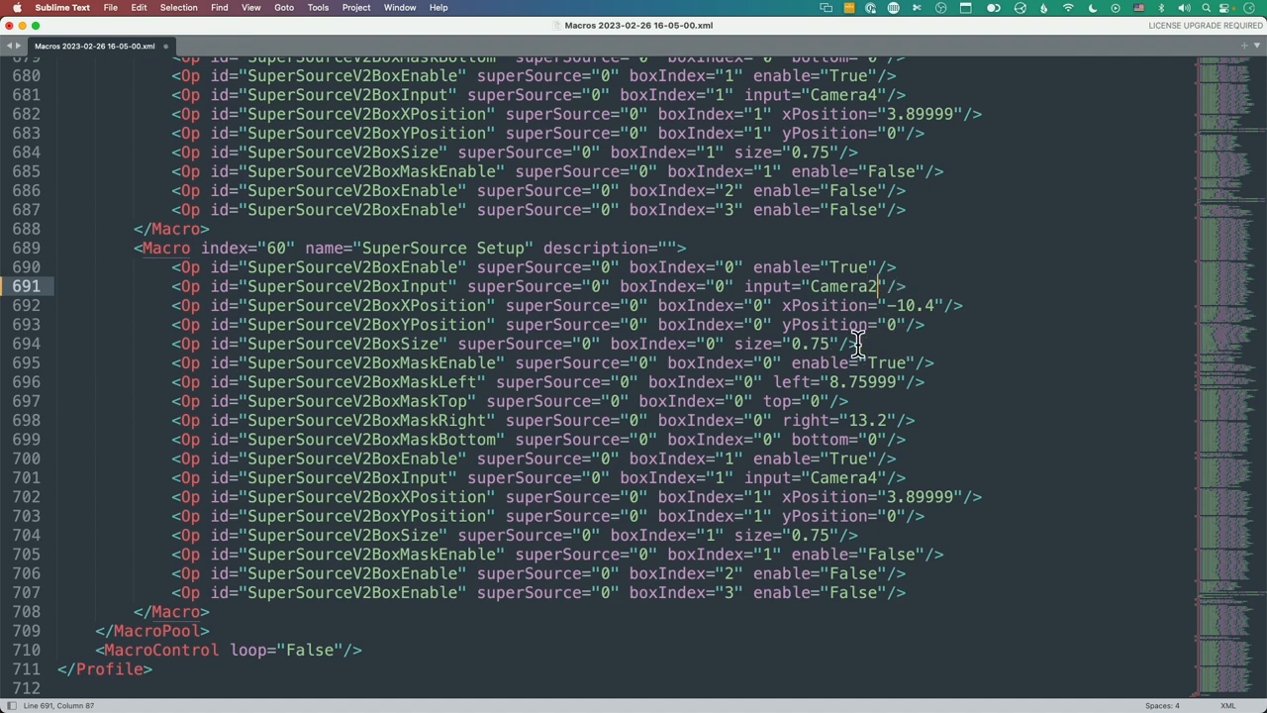
pyautogui.moveTo(471, 267)
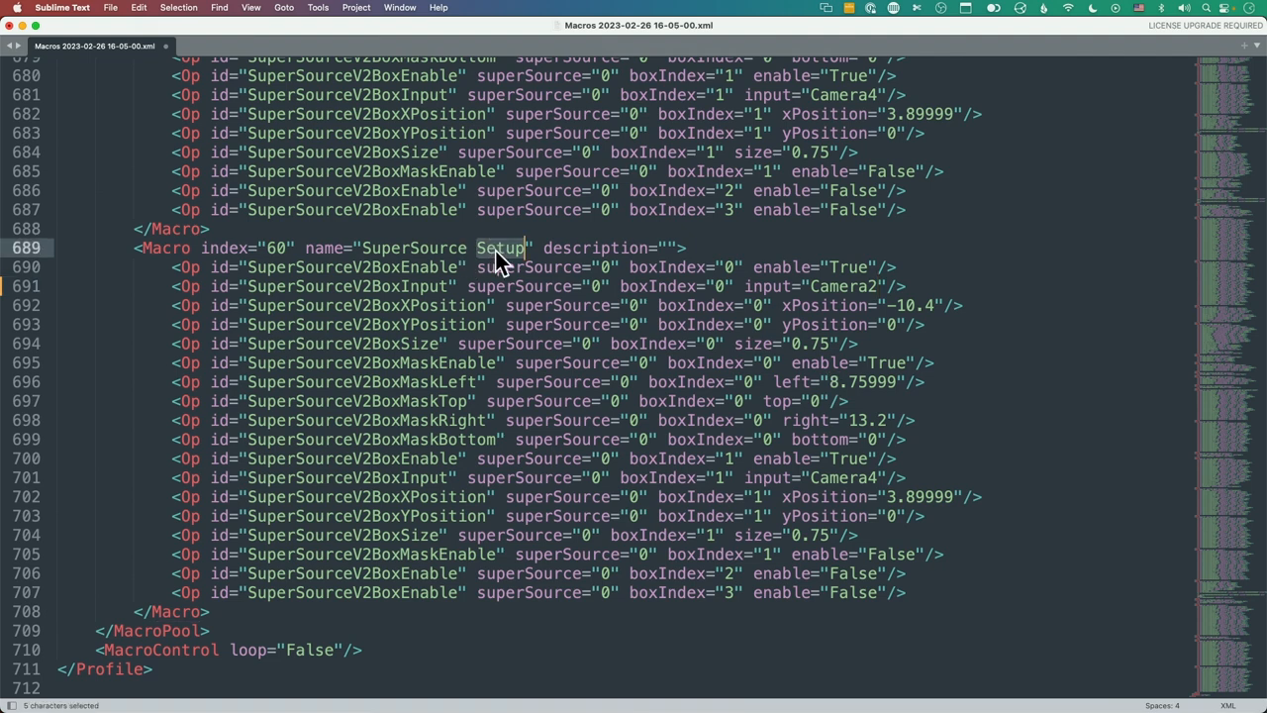
# Step: Name the duplicated macro 'SuperSource CAM2' and set its index to 61
pyautogui.write('CAM2')
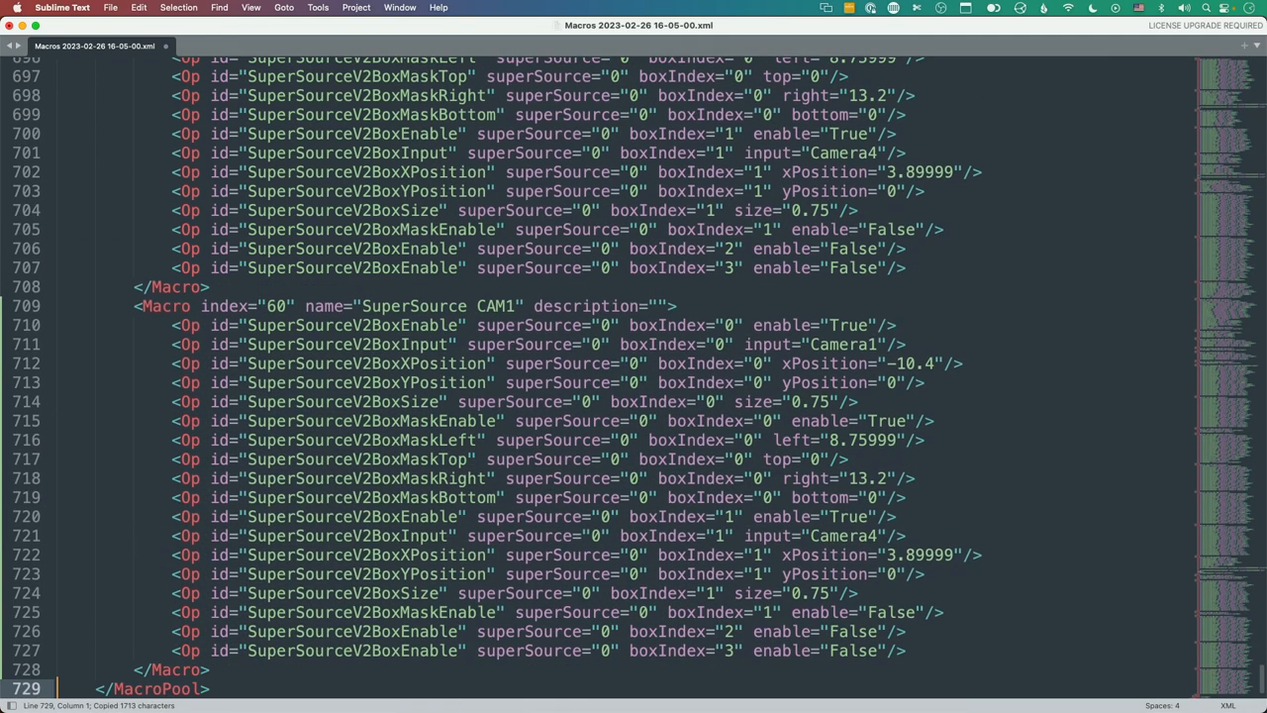
pyautogui.write('1')
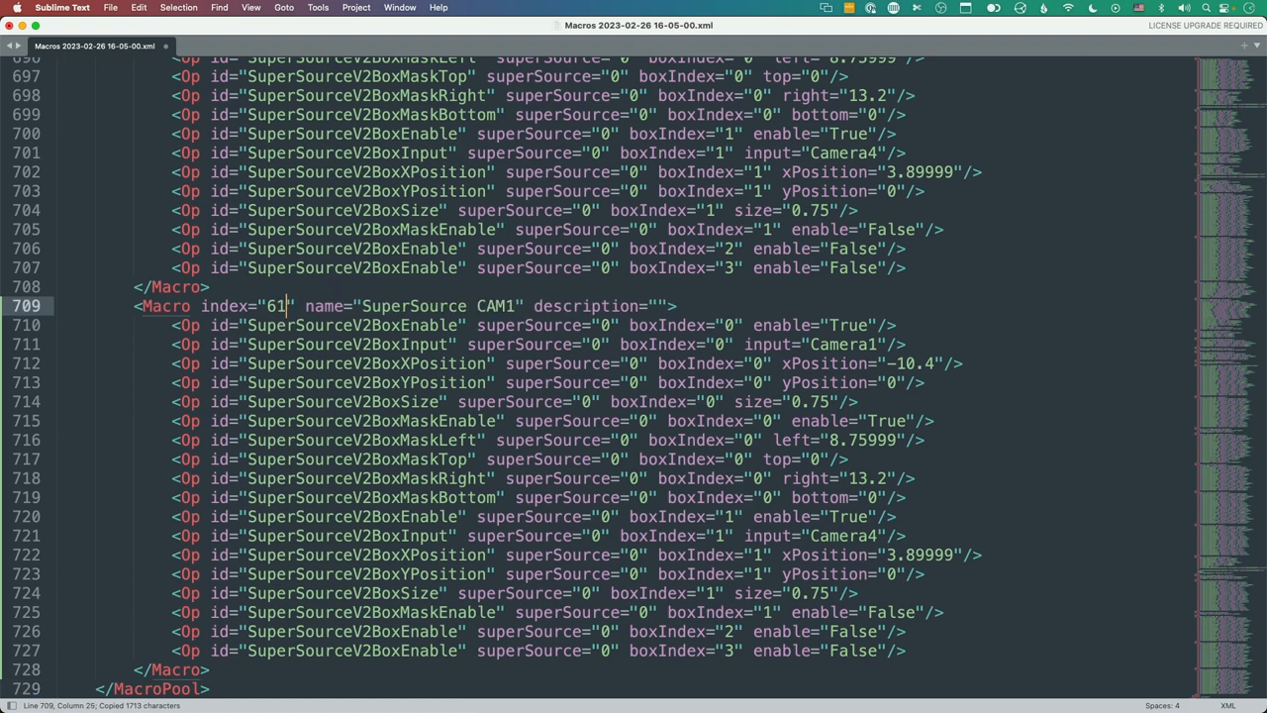
pyautogui.write('2')
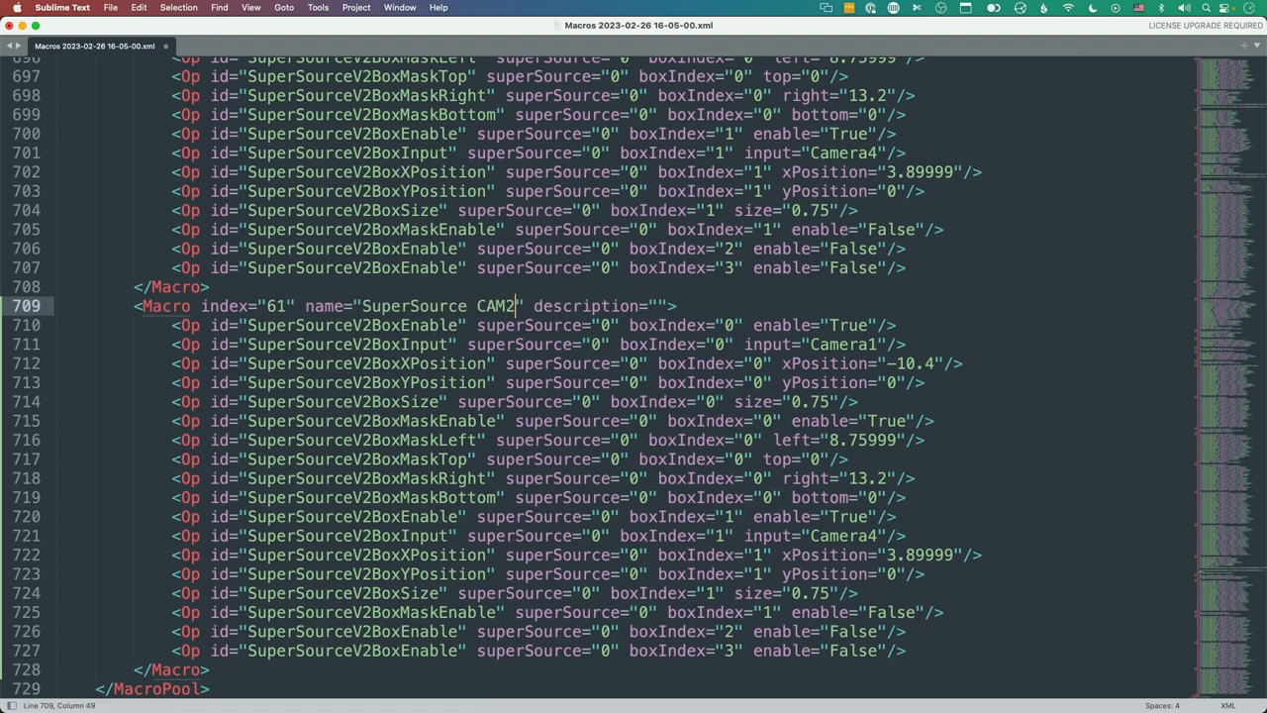
pyautogui.write('2')
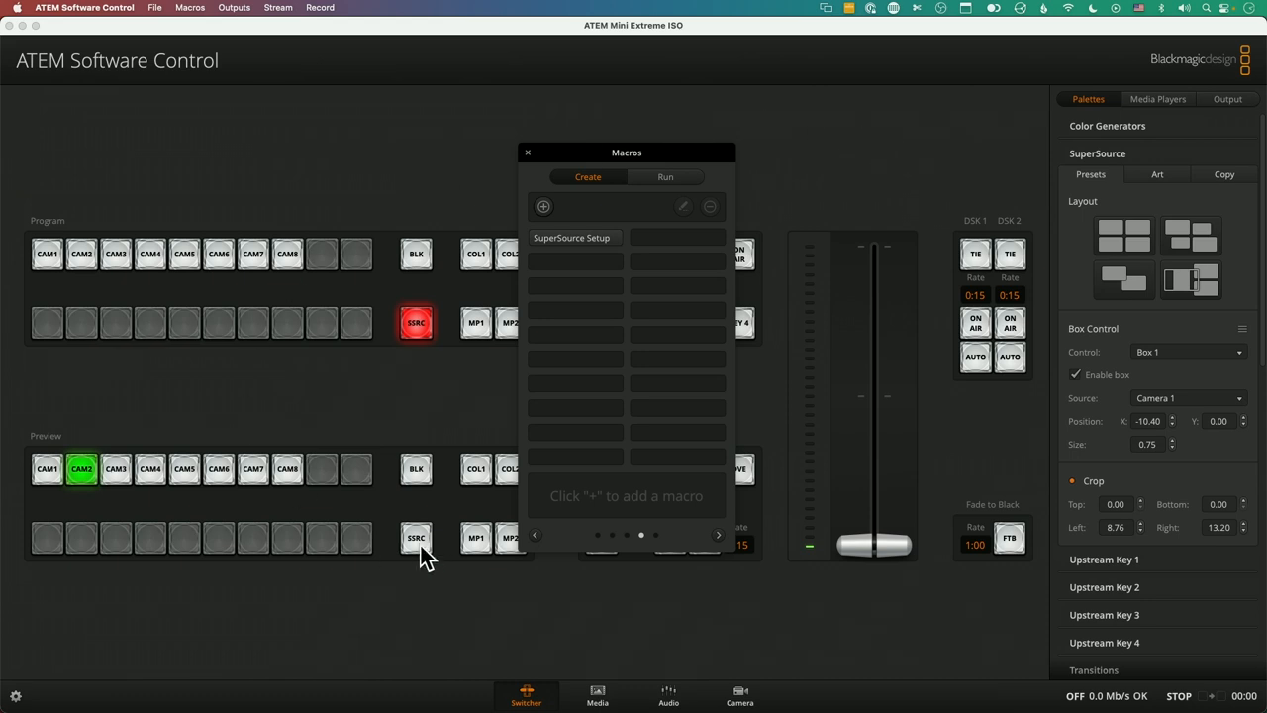
pyautogui.click(155, 7)
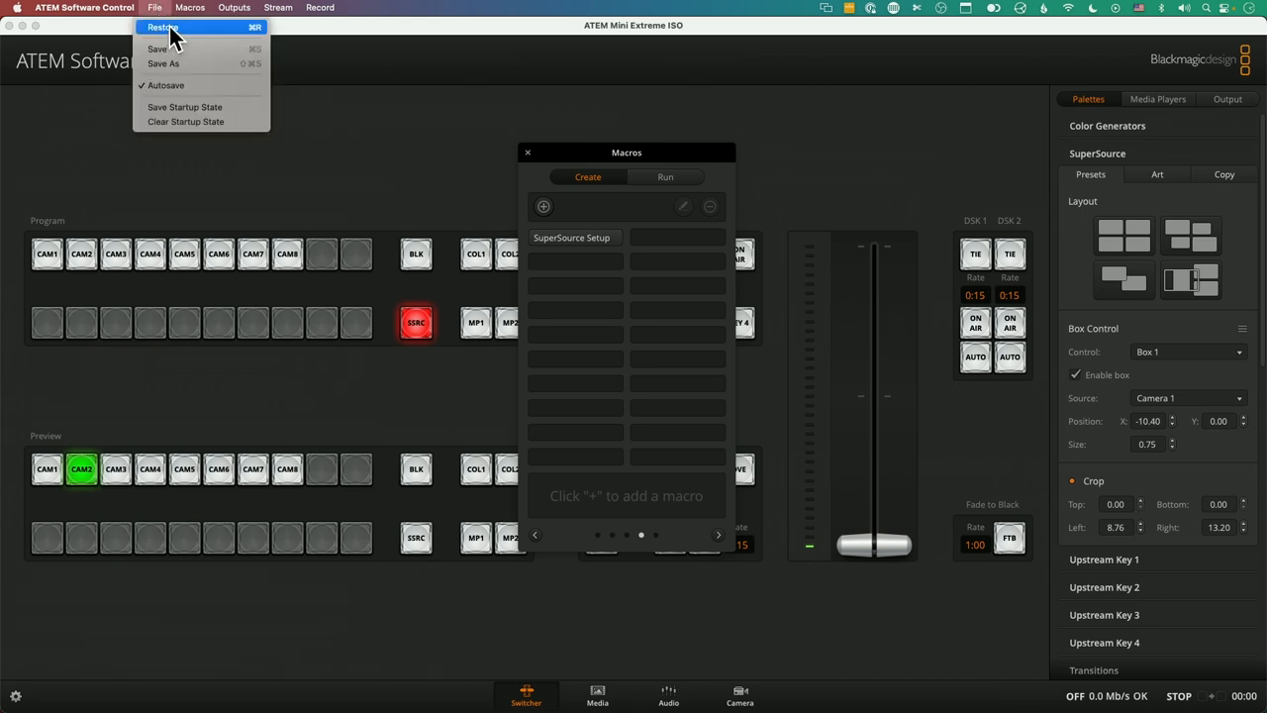
pyautogui.click(162, 26)
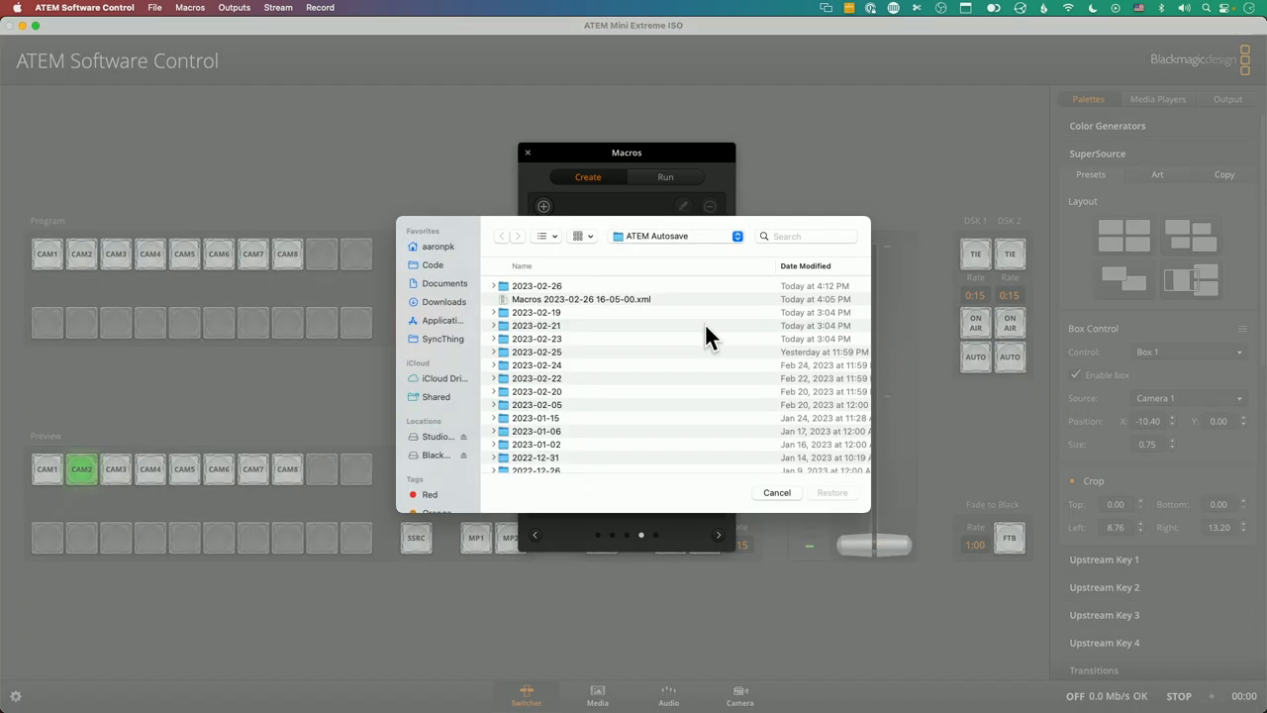
pyautogui.click(581, 299)
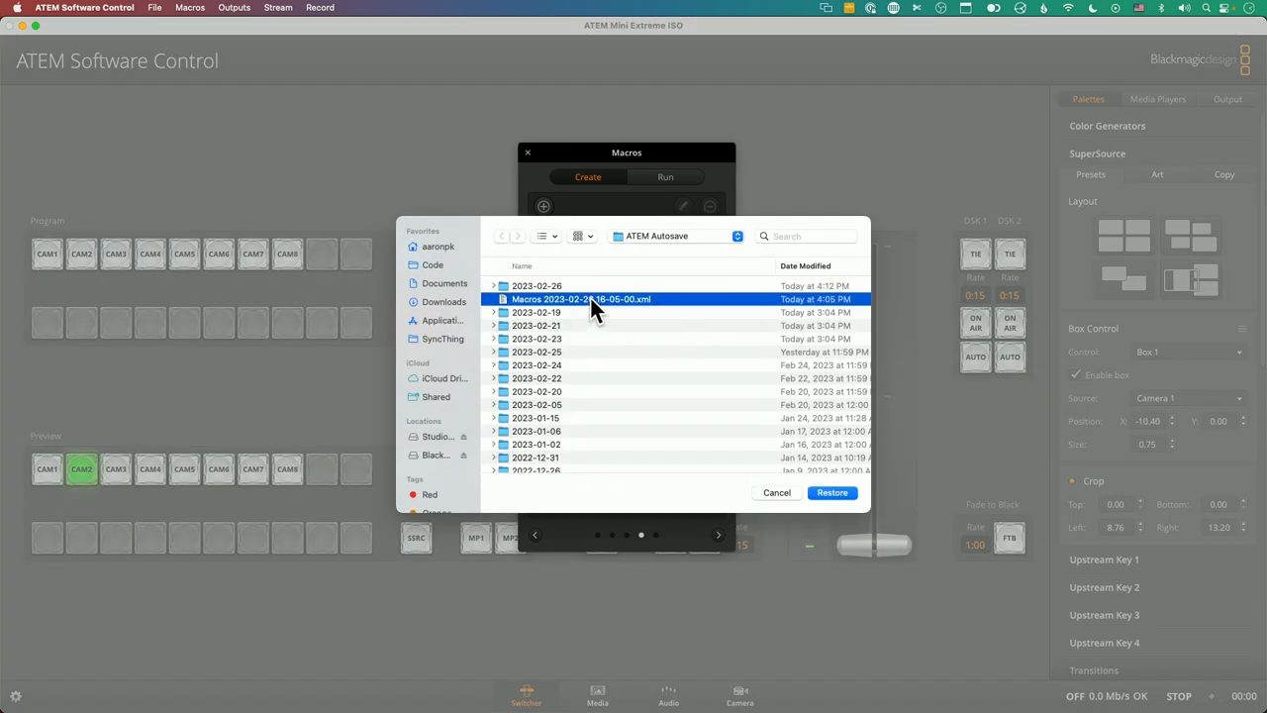
pyautogui.click(832, 492)
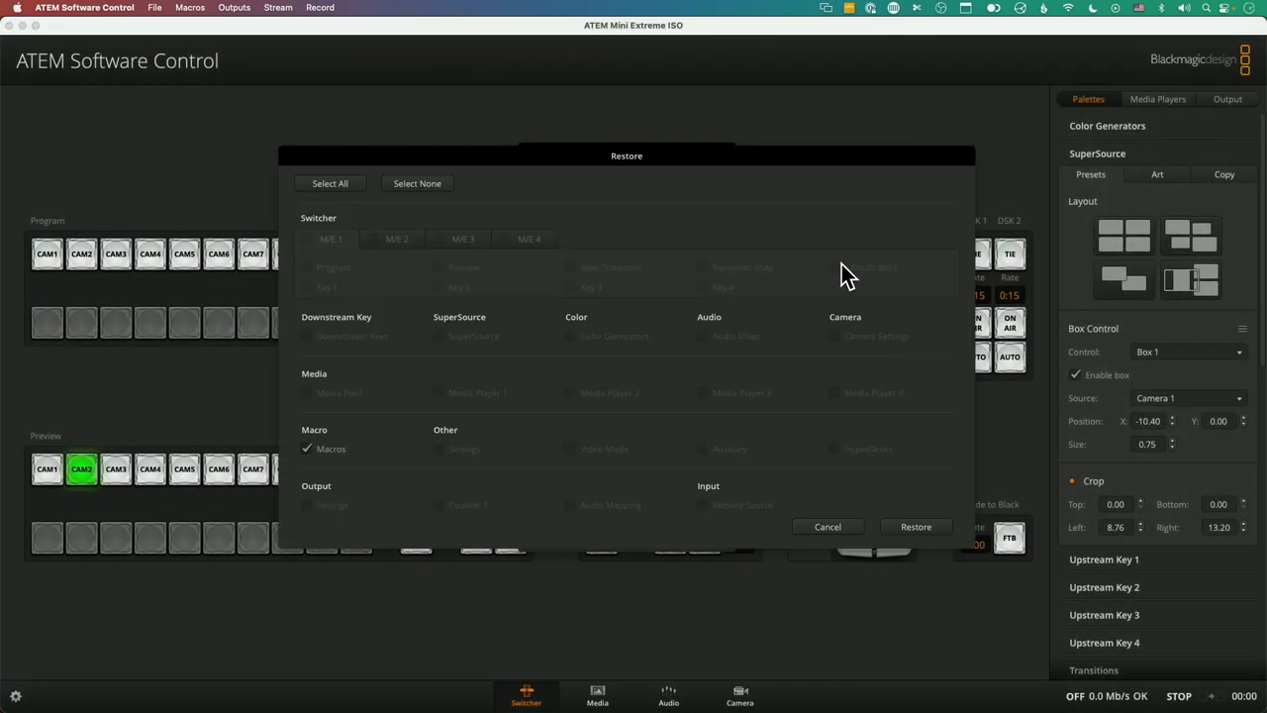
pyautogui.moveTo(753, 300)
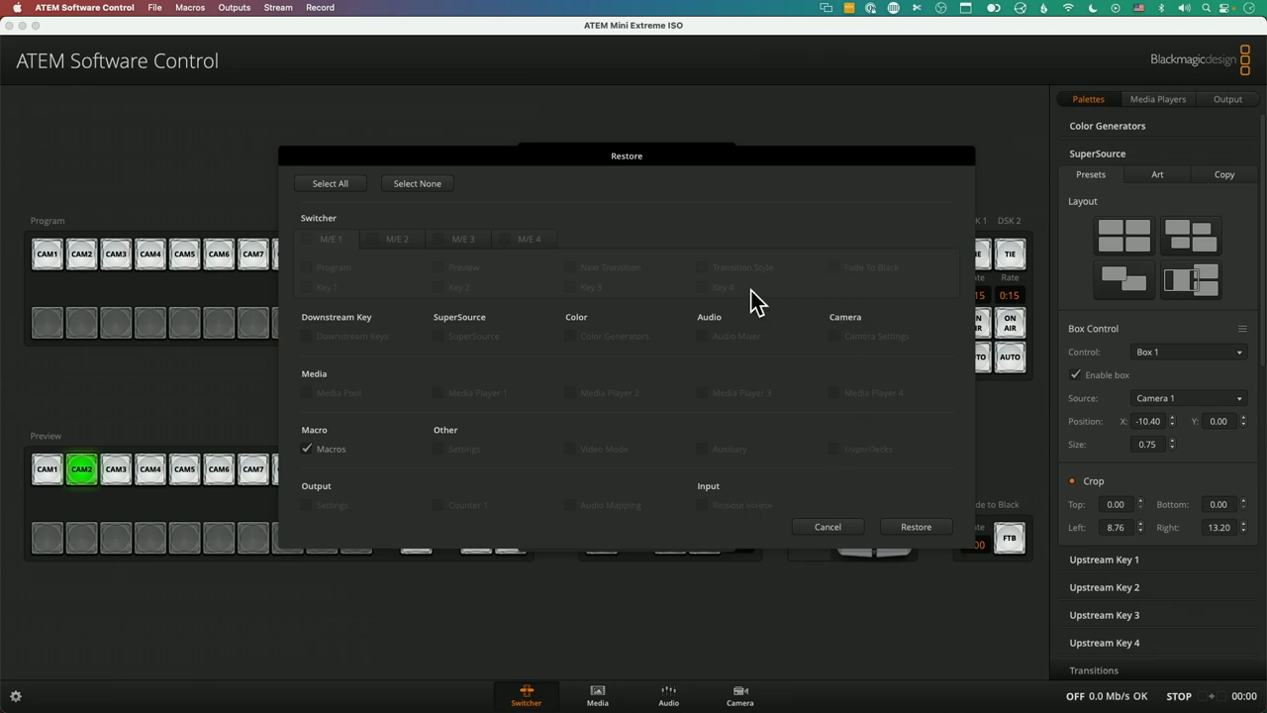
pyautogui.moveTo(794, 302)
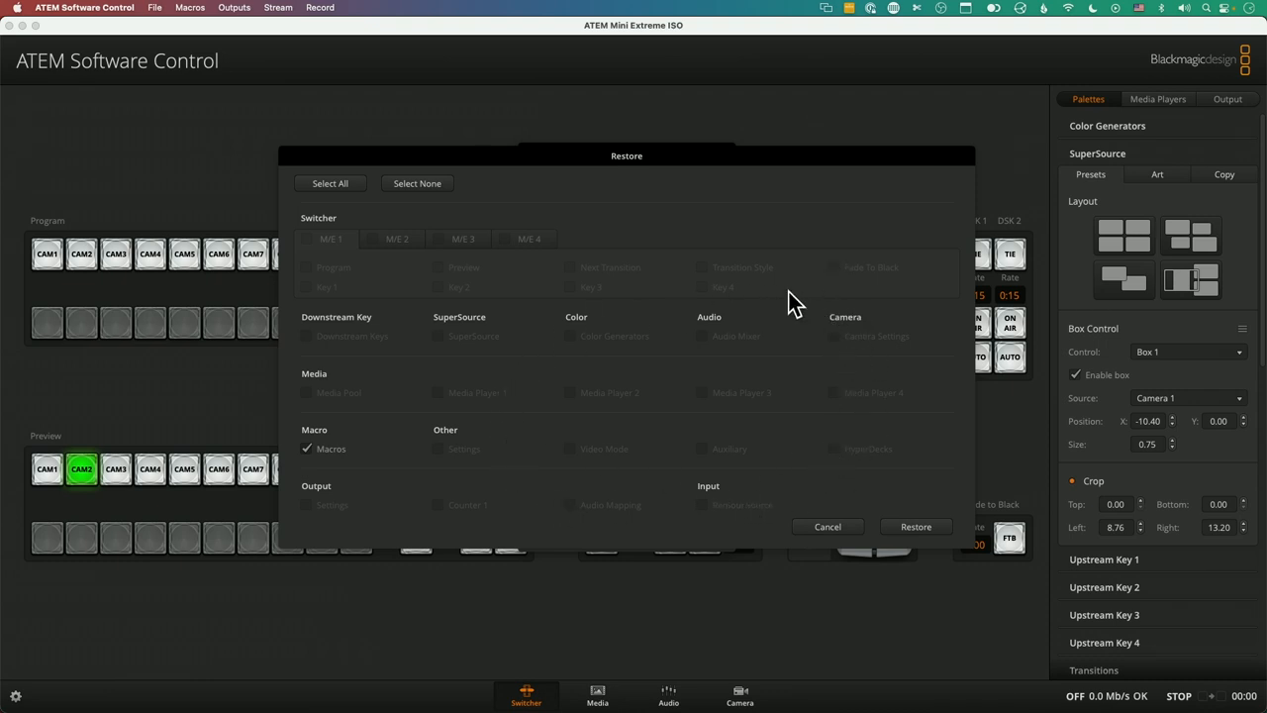
pyautogui.moveTo(474, 466)
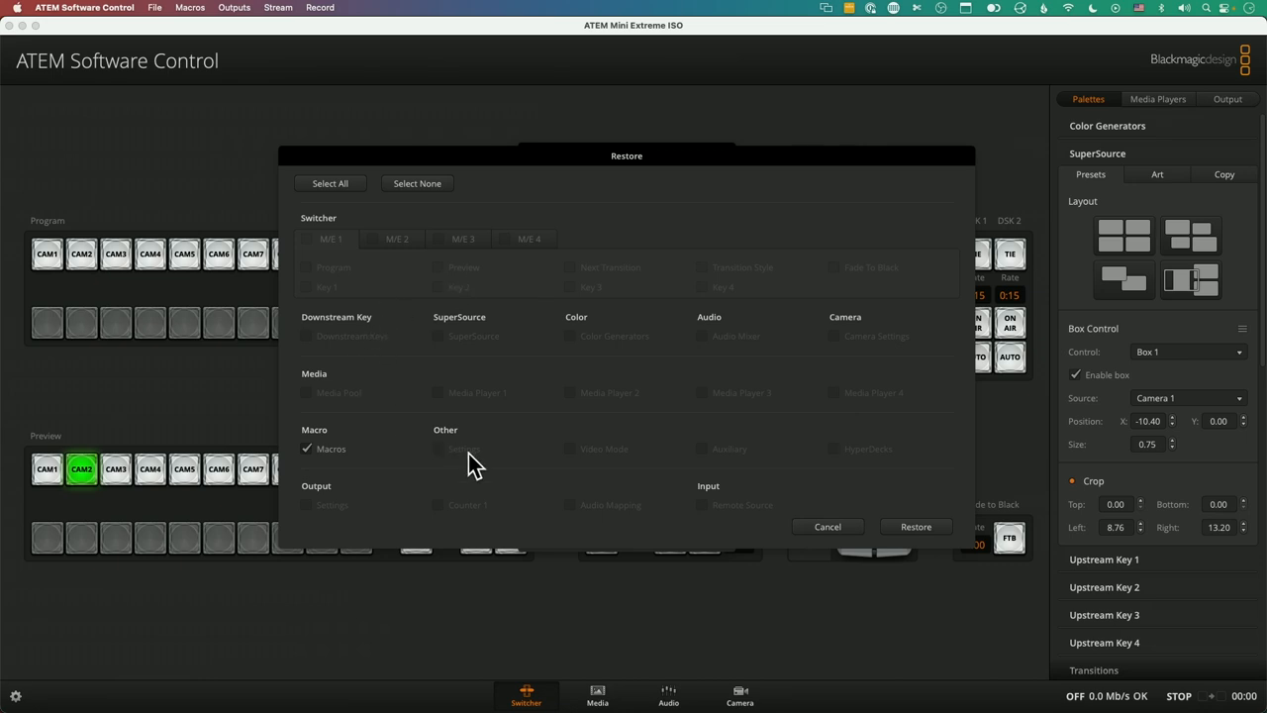
pyautogui.moveTo(394, 451)
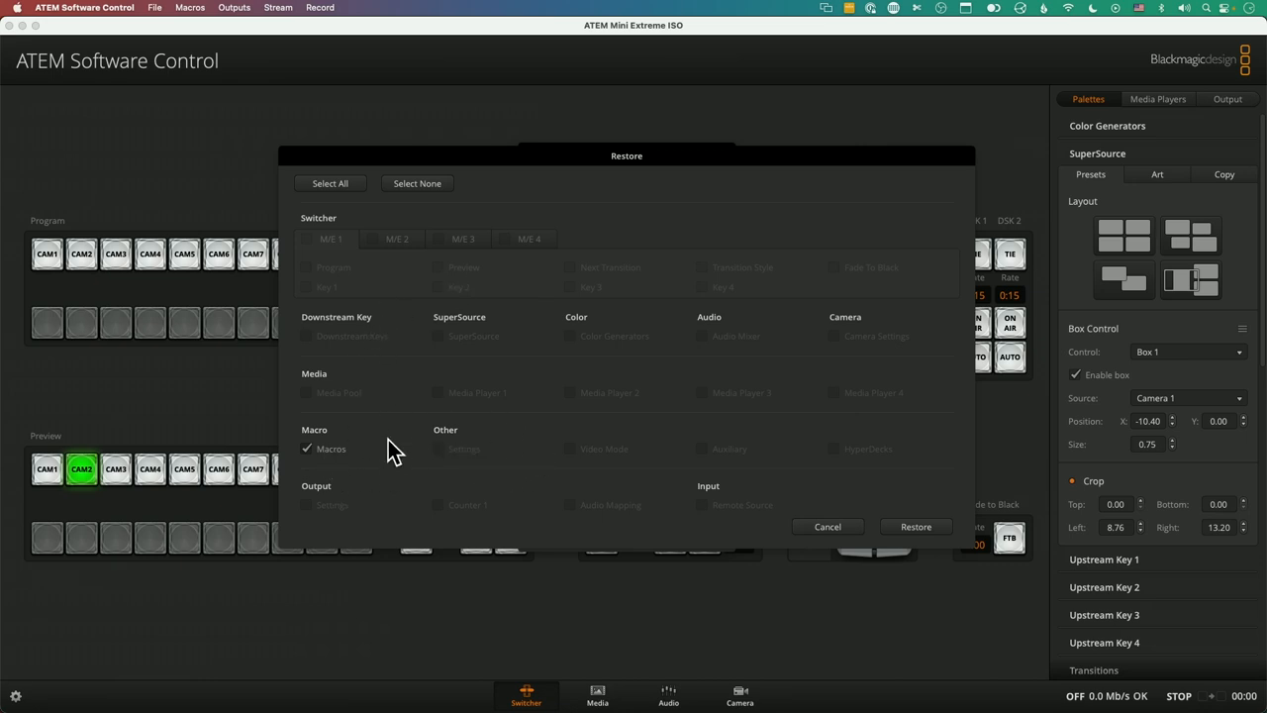
pyautogui.moveTo(619, 460)
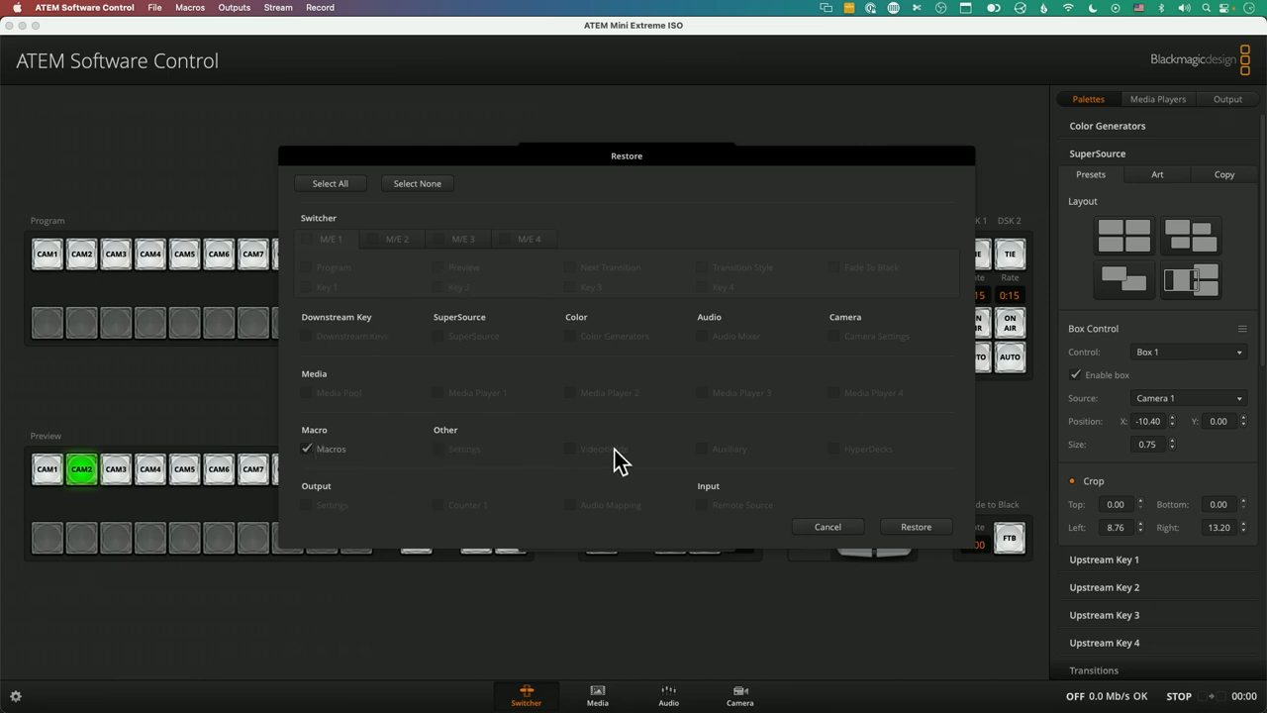
pyautogui.click(914, 525)
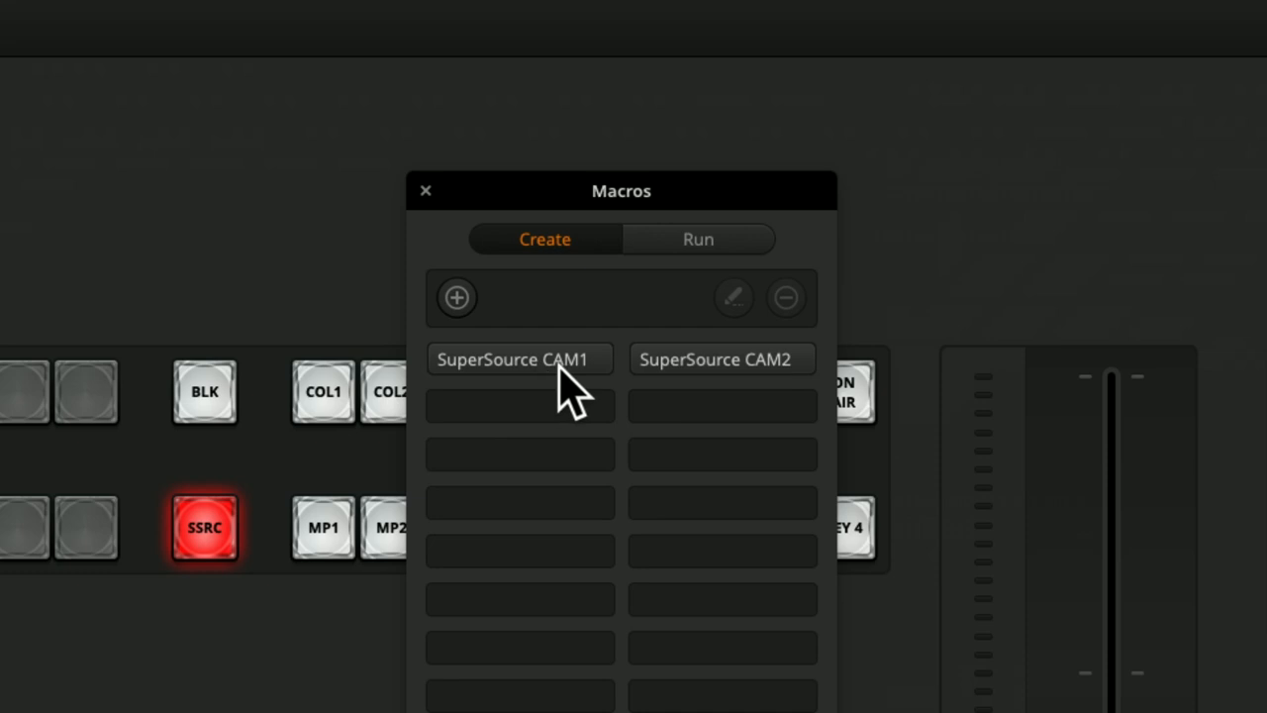
pyautogui.moveTo(529, 381)
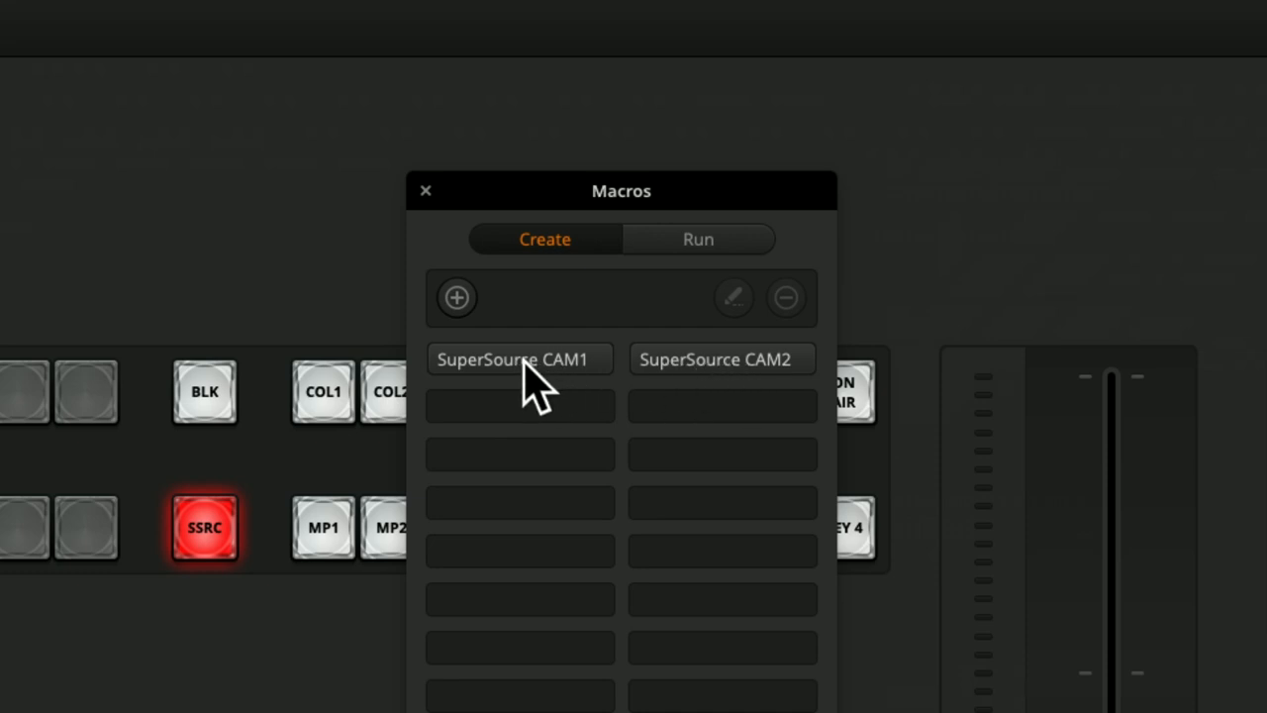
pyautogui.moveTo(782, 396)
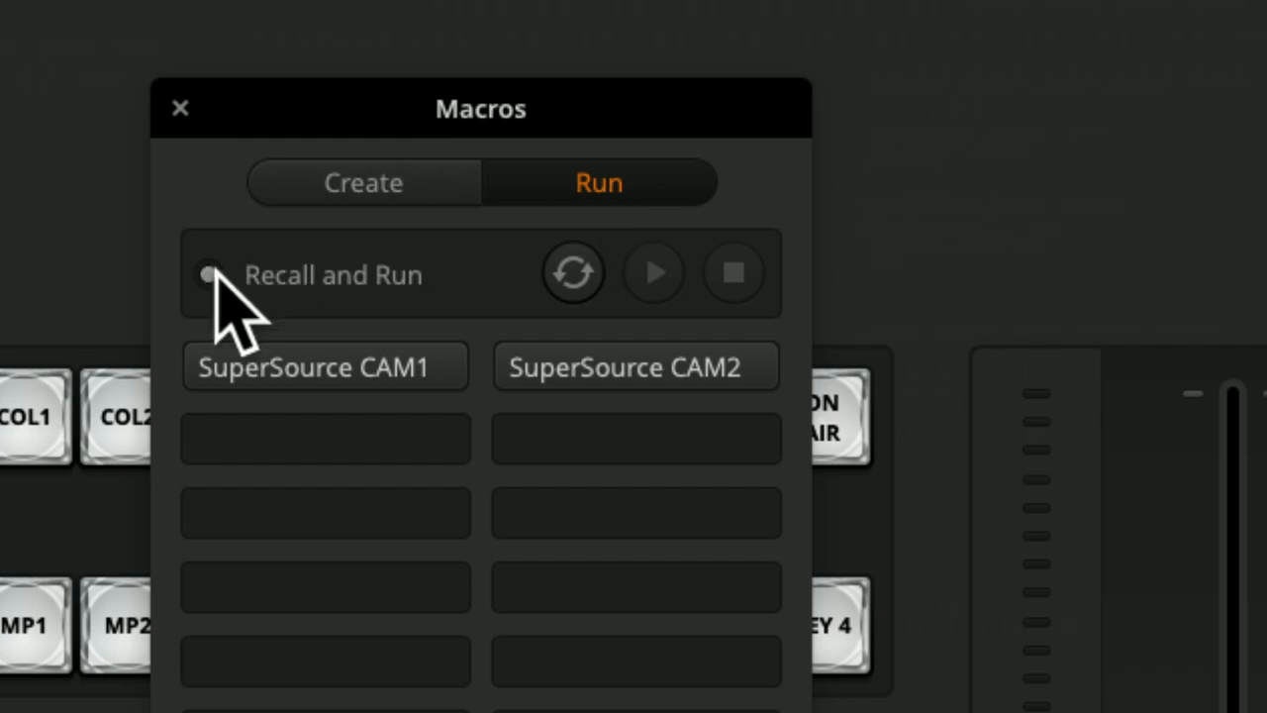
pyautogui.moveTo(371, 406)
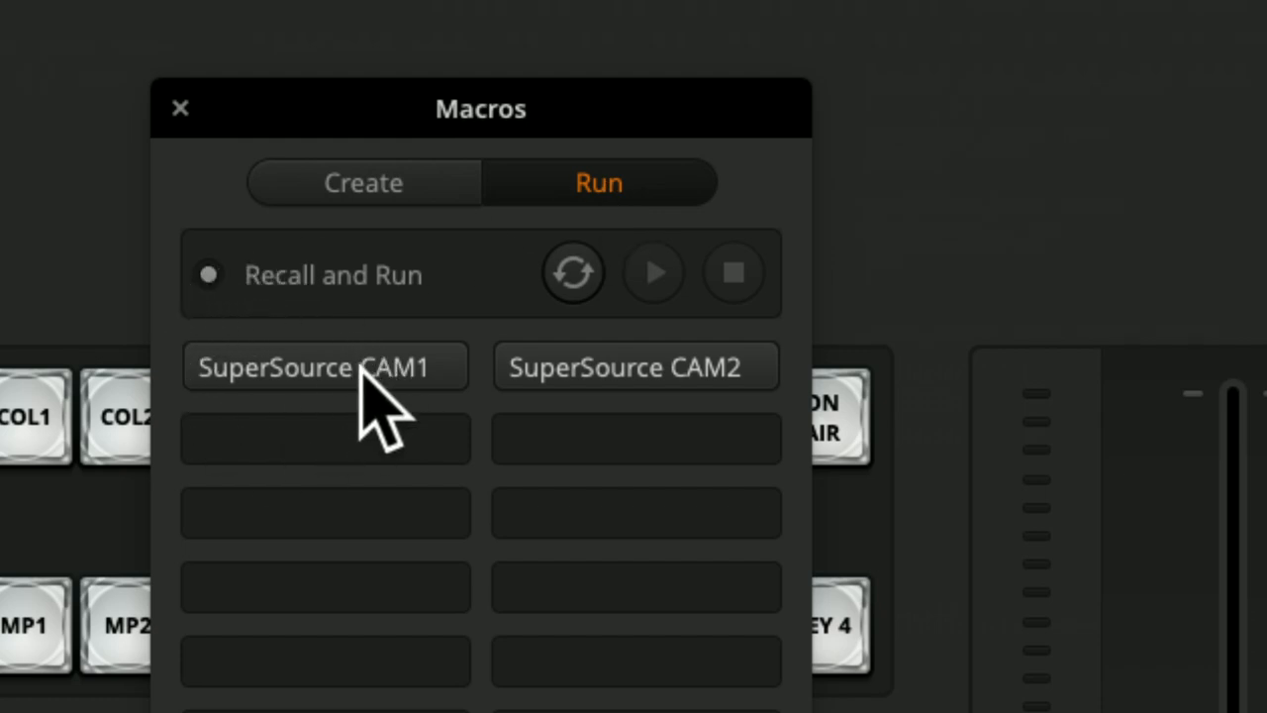